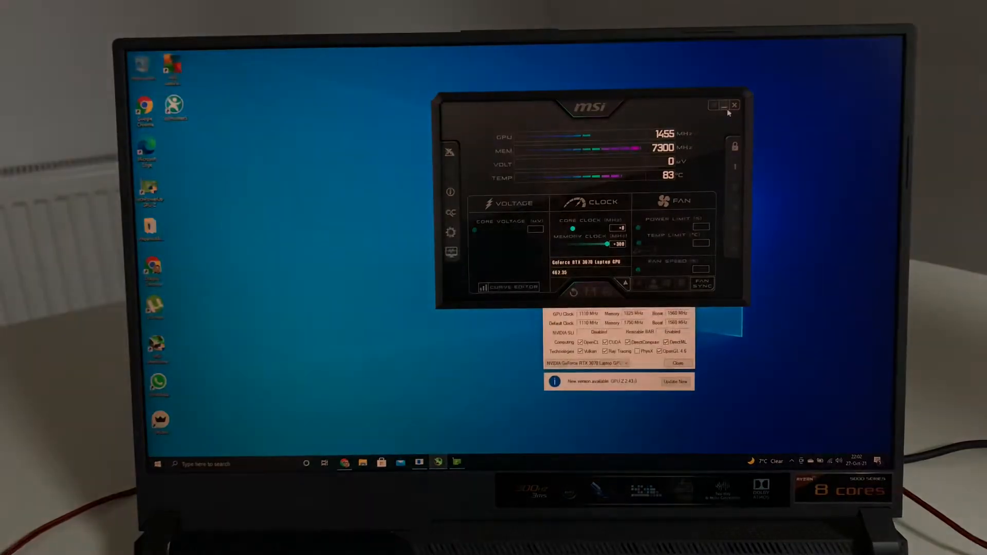
Close MSI Afterburner to reveal the RTX 3070 Laptop GPU's BIOS and driver details in GPU-Z.
{"action": "left_click", "coordinate": [735, 104]}
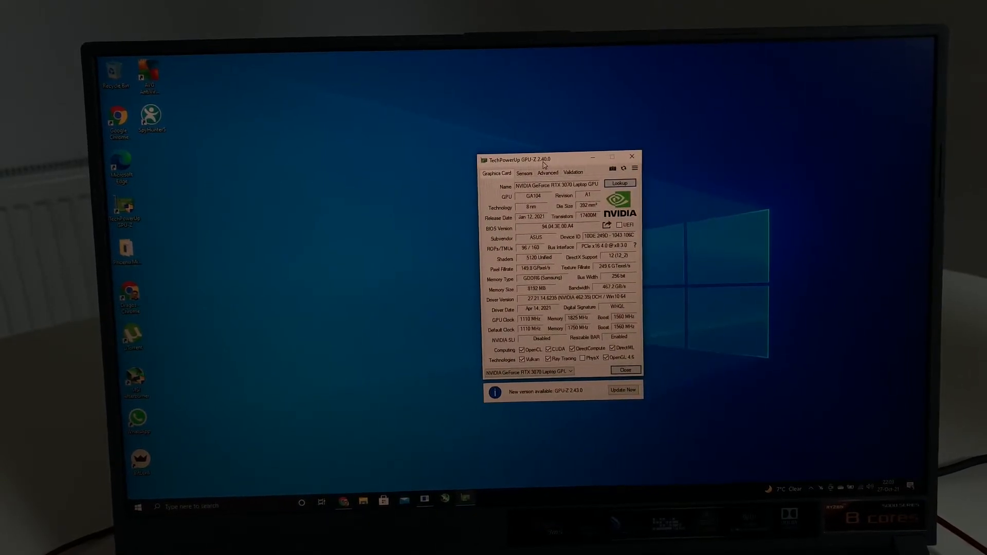
{"action": "mouse_move", "coordinate": [576, 163]}
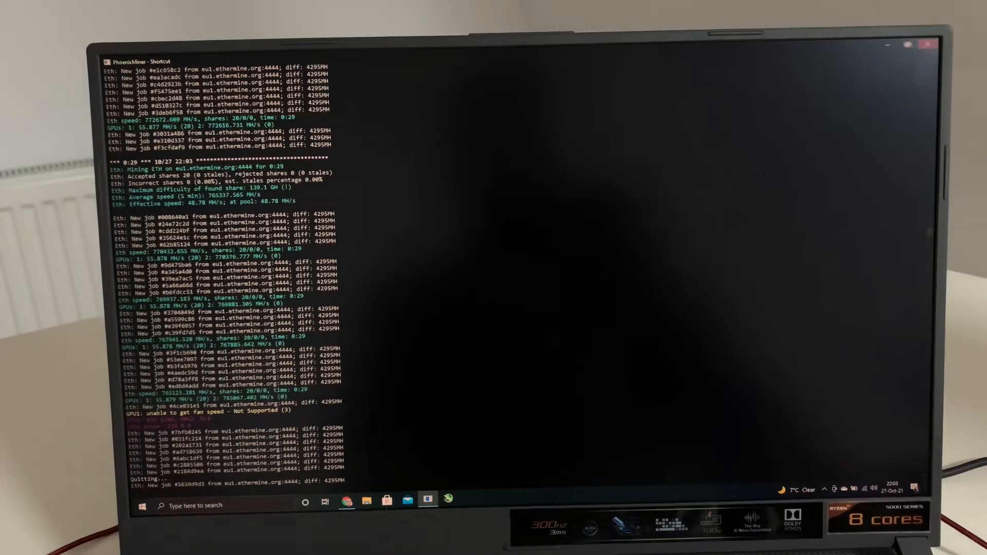
Relaunch MSI Afterburner with UAC approval, check its zero clock offsets, and close it.
{"action": "left_click", "coordinate": [928, 43]}
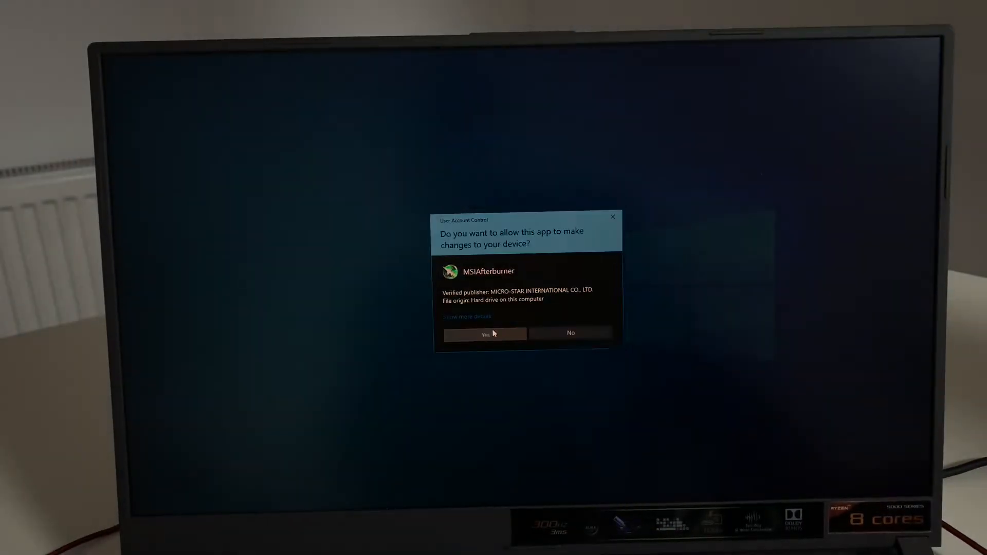
{"action": "left_click", "coordinate": [484, 333]}
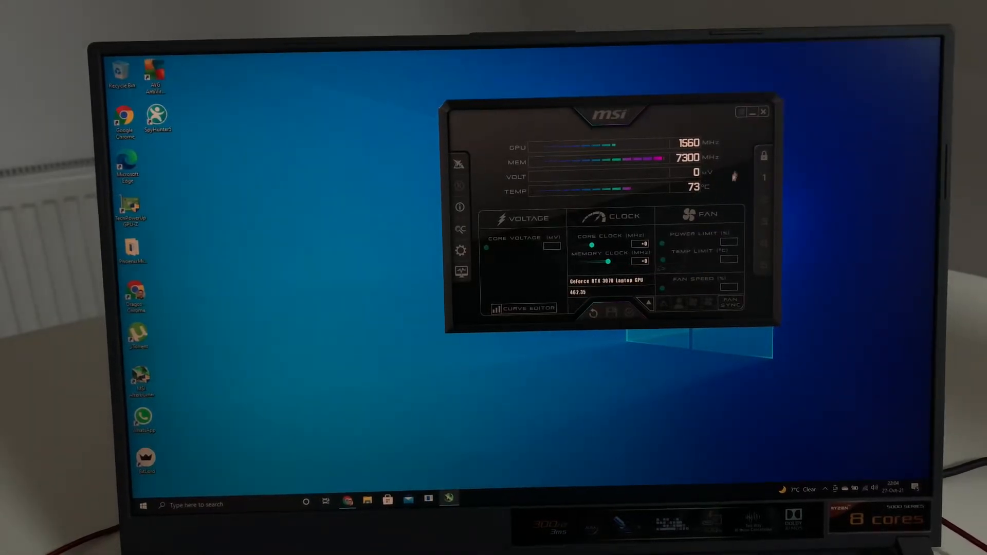
{"action": "left_click", "coordinate": [765, 112]}
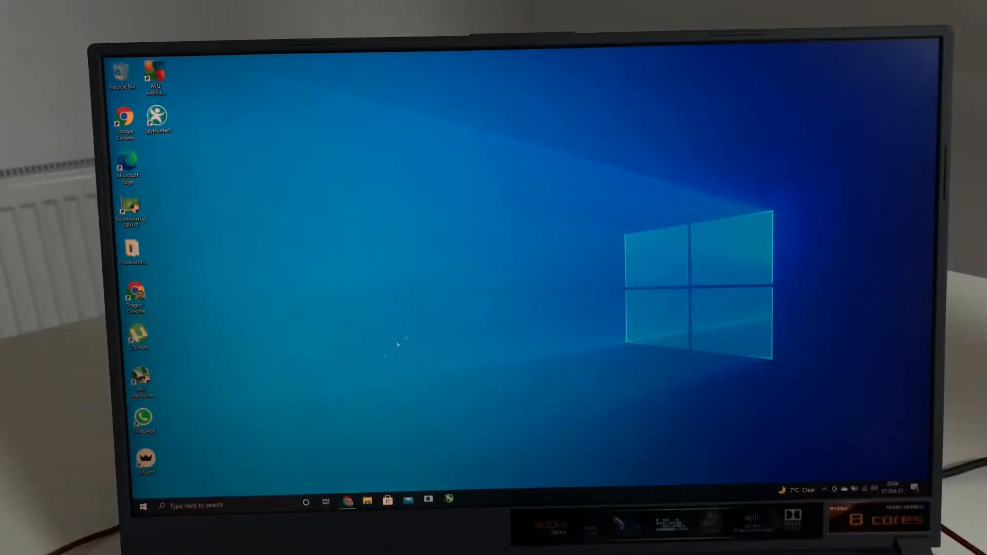
Disable the GeForce RTX 3070 Laptop GPU under Display adapters in Device Manager.
{"action": "type", "text": "device Manager"}
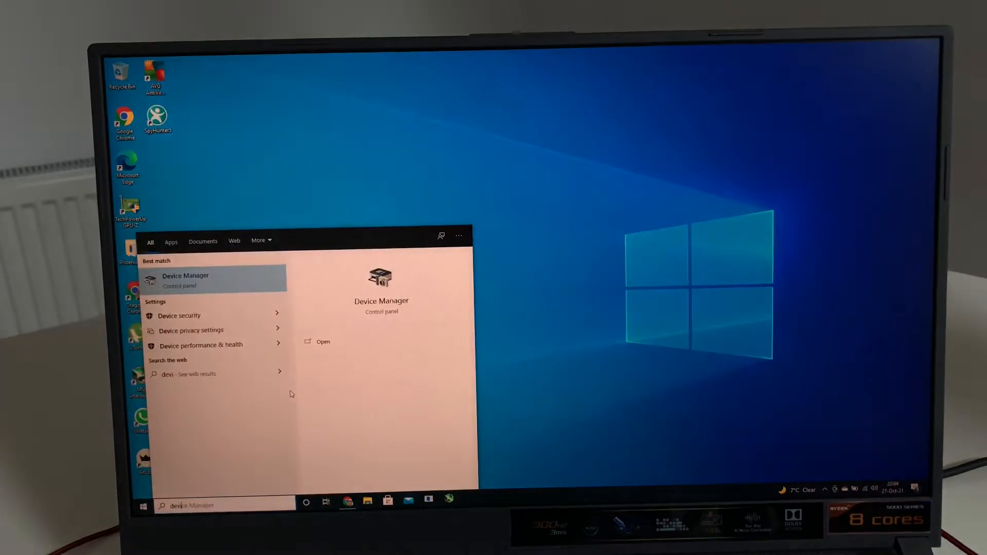
{"action": "left_click", "coordinate": [323, 342]}
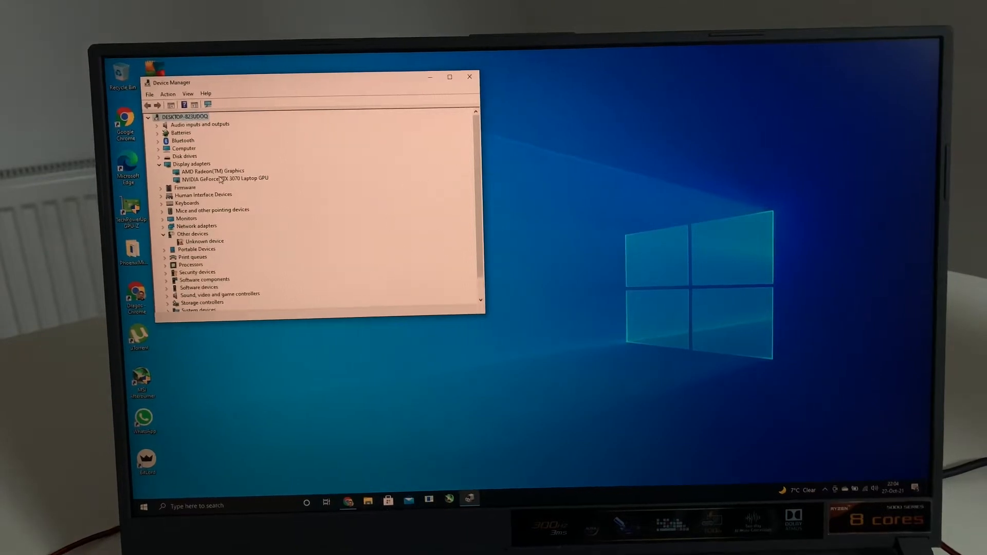
{"action": "right_click", "coordinate": [225, 178]}
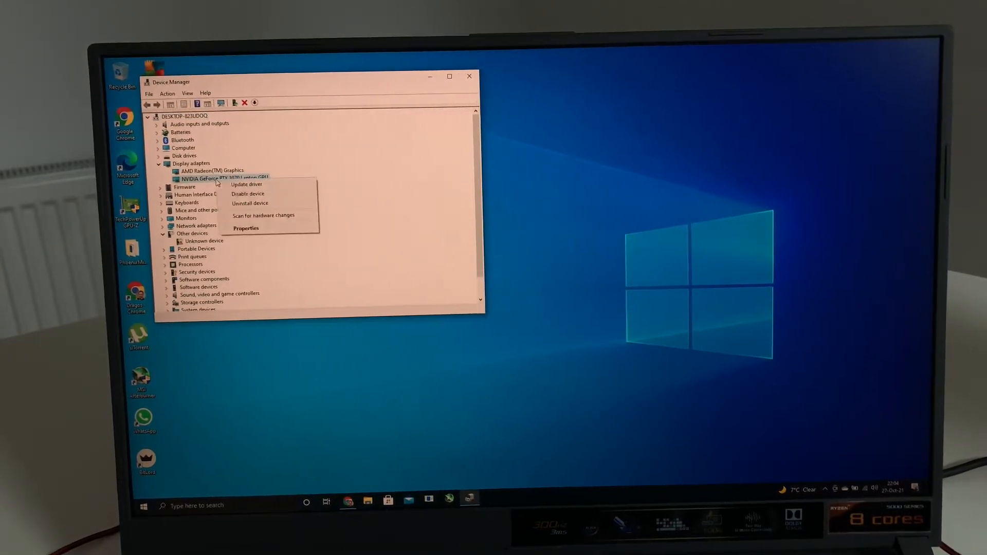
{"action": "mouse_move", "coordinate": [246, 185]}
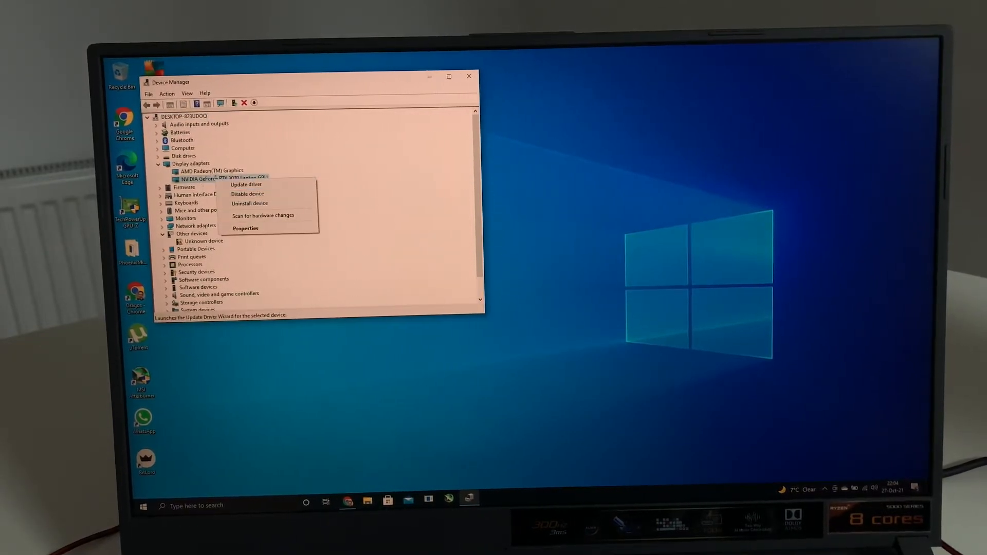
{"action": "mouse_move", "coordinate": [272, 194]}
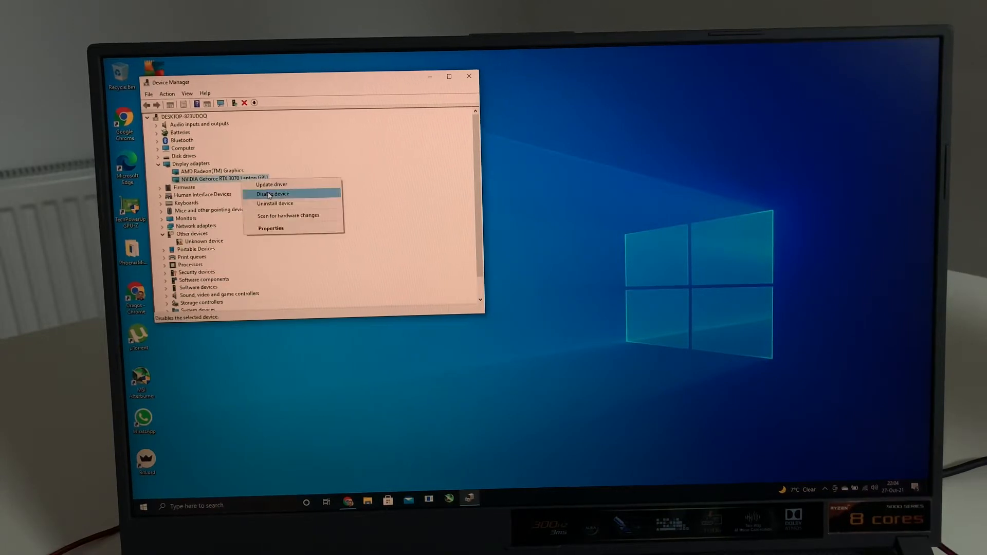
{"action": "left_click", "coordinate": [272, 193]}
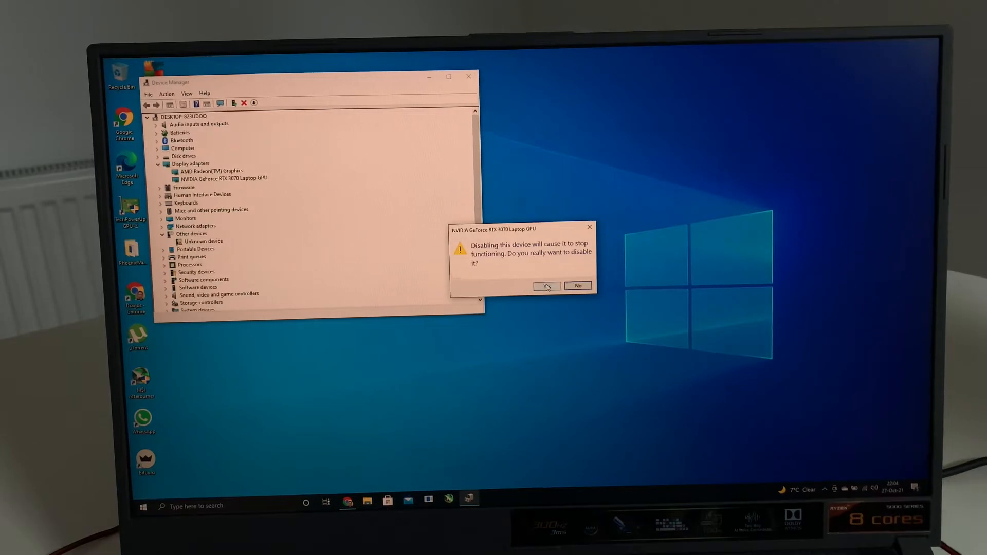
{"action": "left_click", "coordinate": [546, 285]}
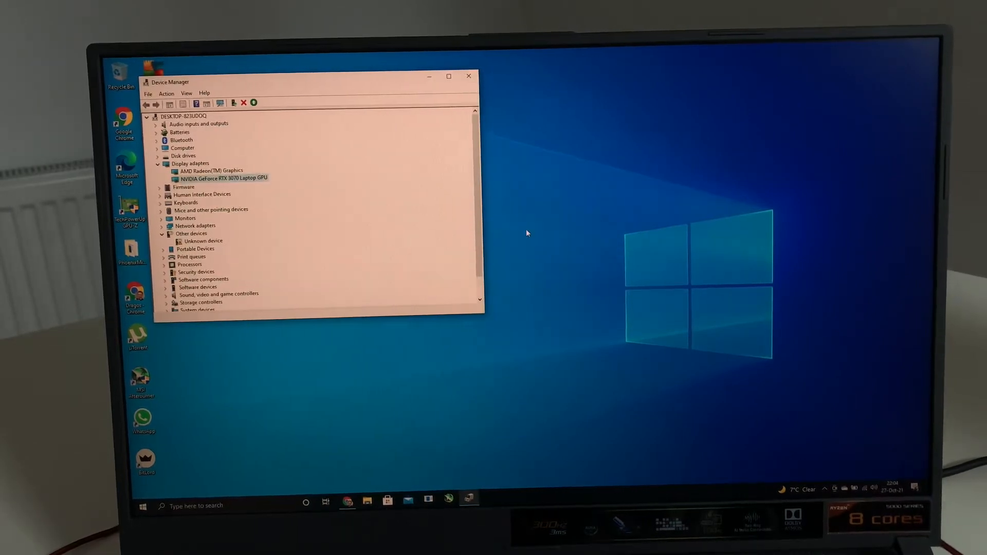
{"action": "left_click", "coordinate": [469, 76]}
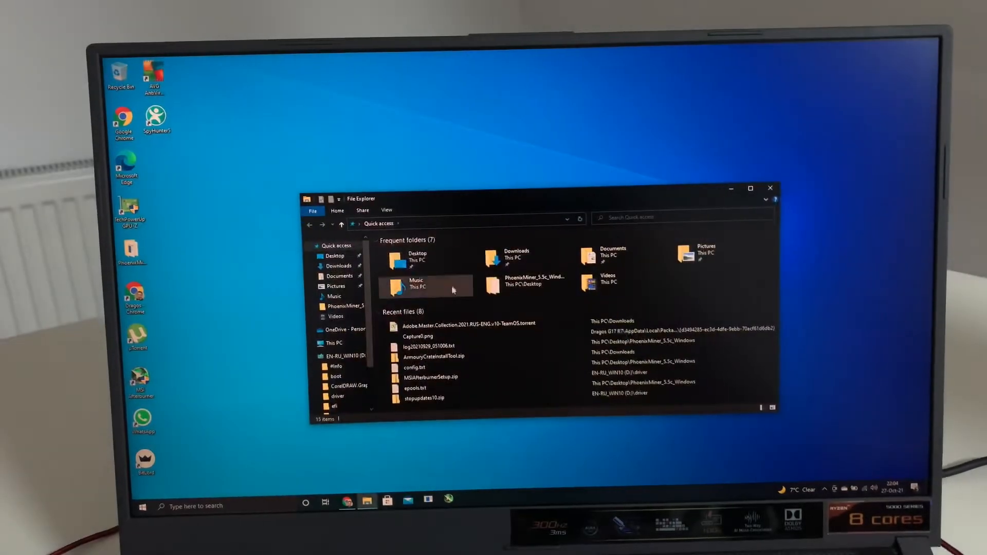
Locate the GA104_G17.rom BIOS file in the D: driver folder.
{"action": "left_click", "coordinate": [751, 188]}
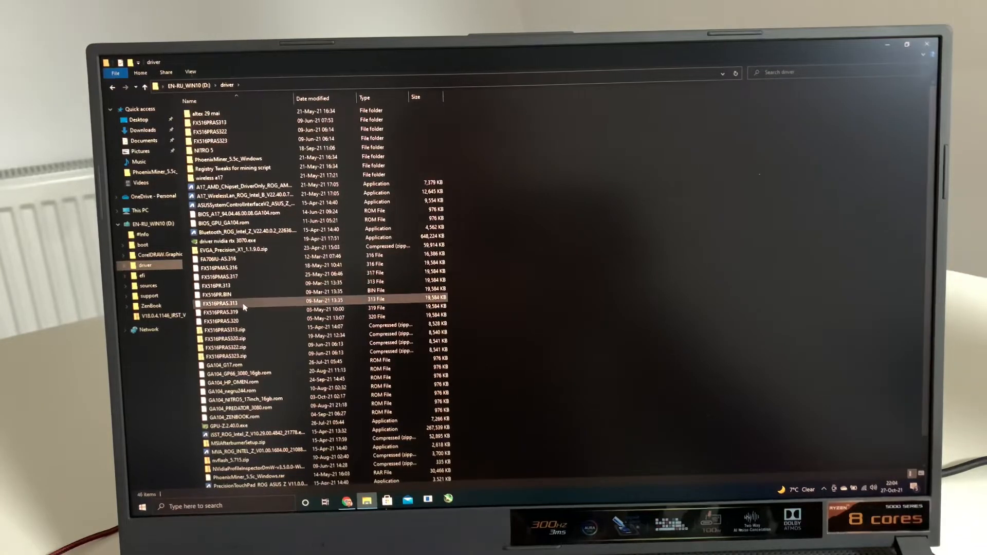
{"action": "left_click", "coordinate": [221, 267]}
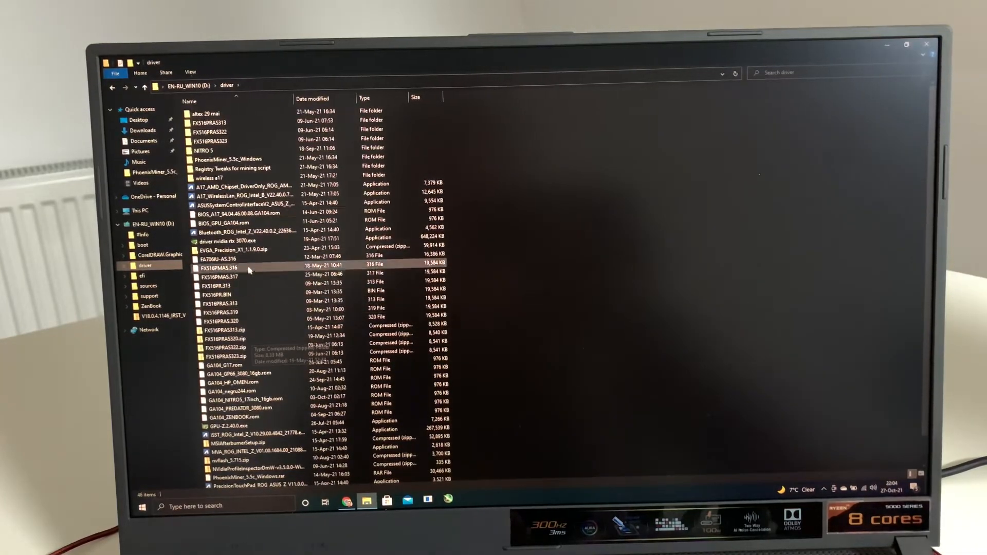
{"action": "left_click", "coordinate": [252, 223]}
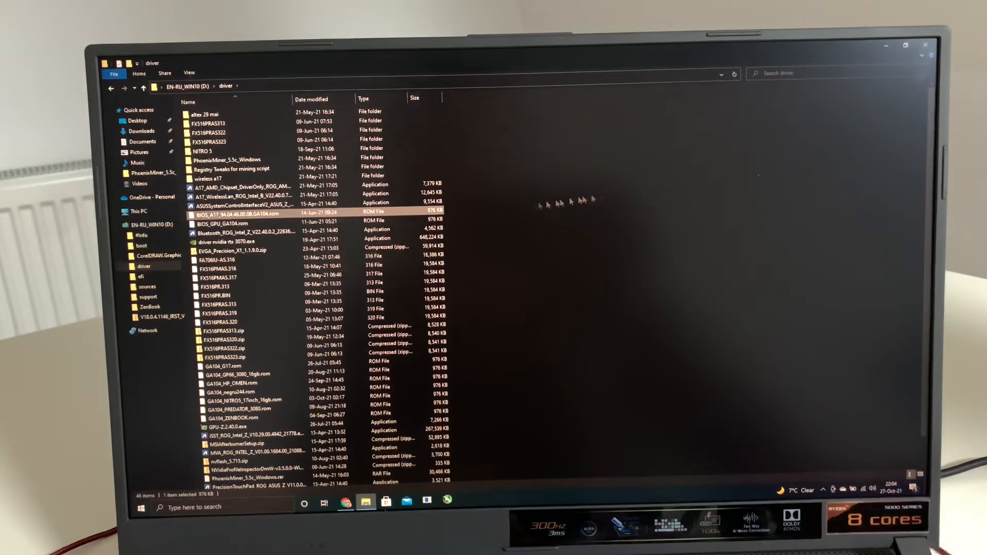
{"action": "left_click", "coordinate": [227, 366]}
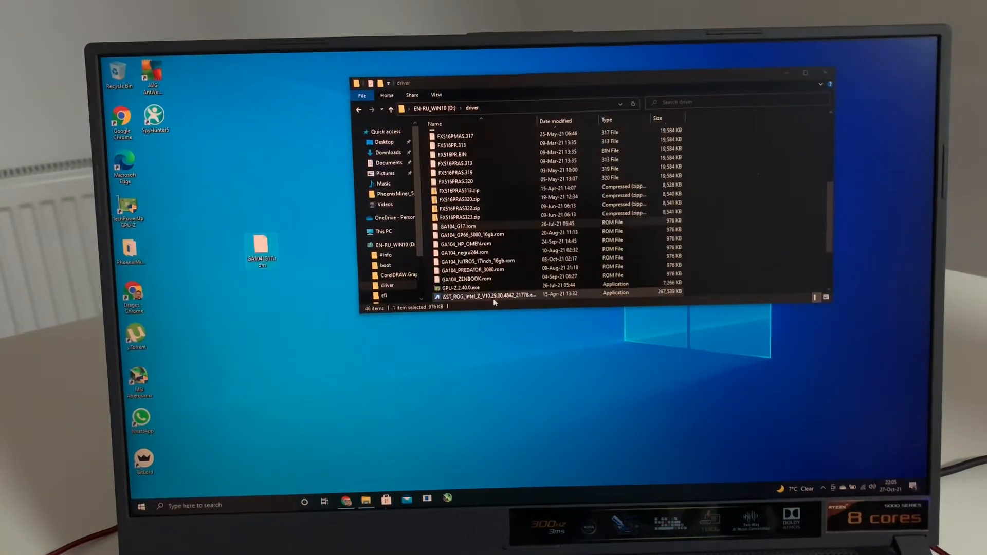
Copy nvflash_5.715.zip into C:\ with administrator permission and extract it there.
{"action": "scroll", "scroll_direction": "down", "scroll_amount": 3}
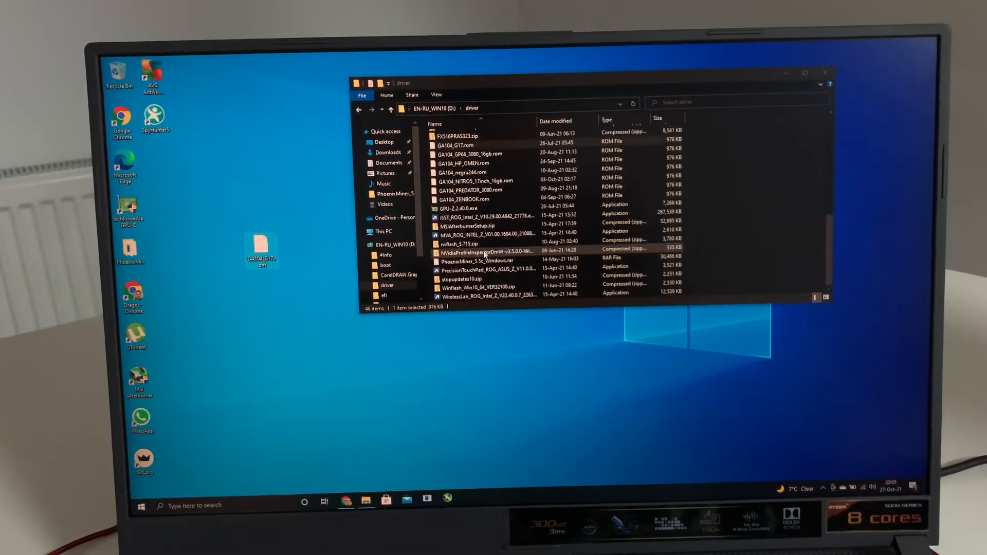
{"action": "left_click", "coordinate": [468, 244]}
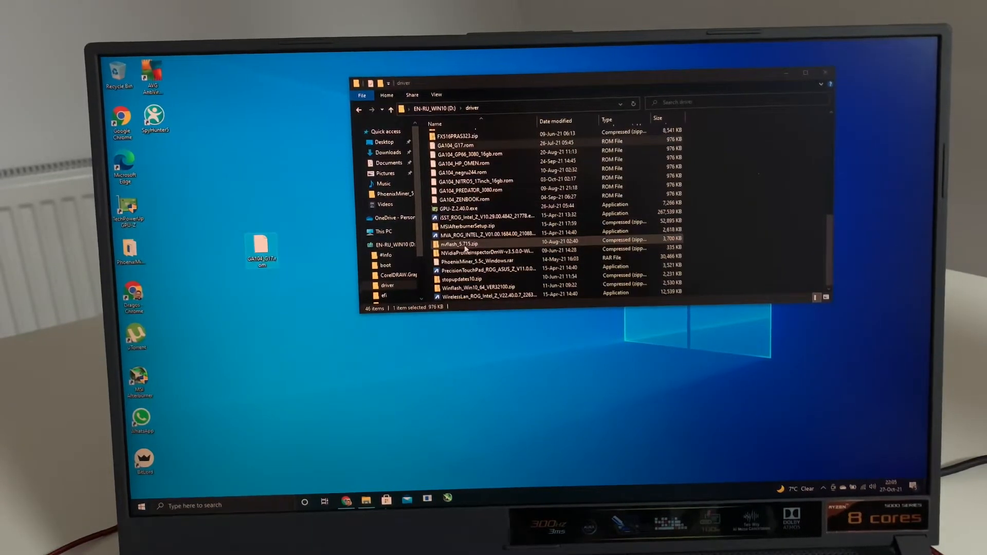
{"action": "left_click", "coordinate": [466, 244]}
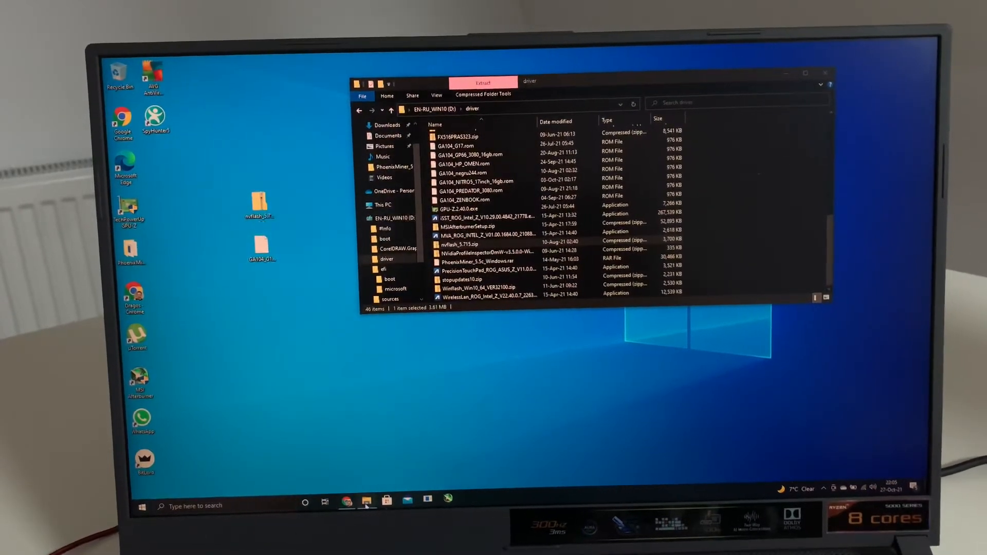
{"action": "left_click", "coordinate": [469, 244]}
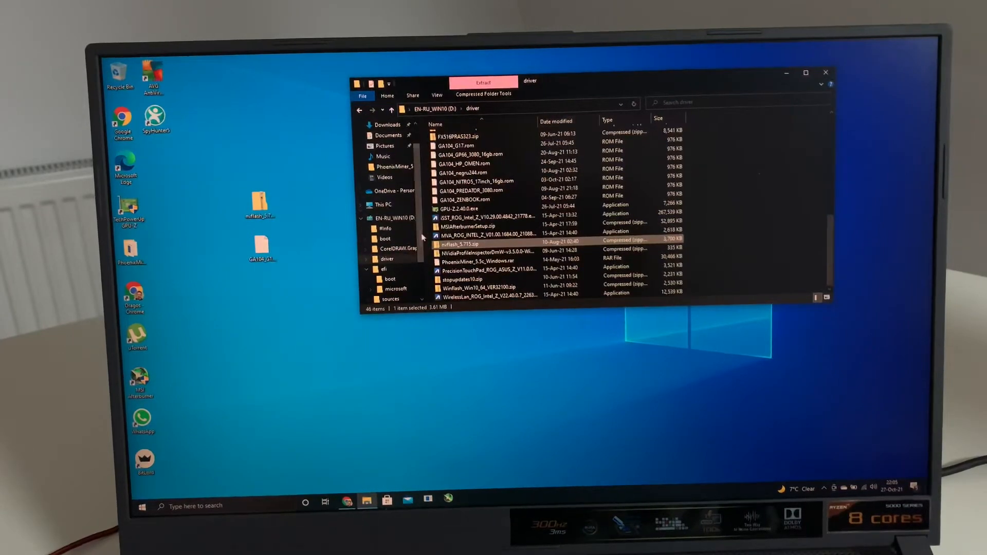
{"action": "left_click", "coordinate": [383, 232]}
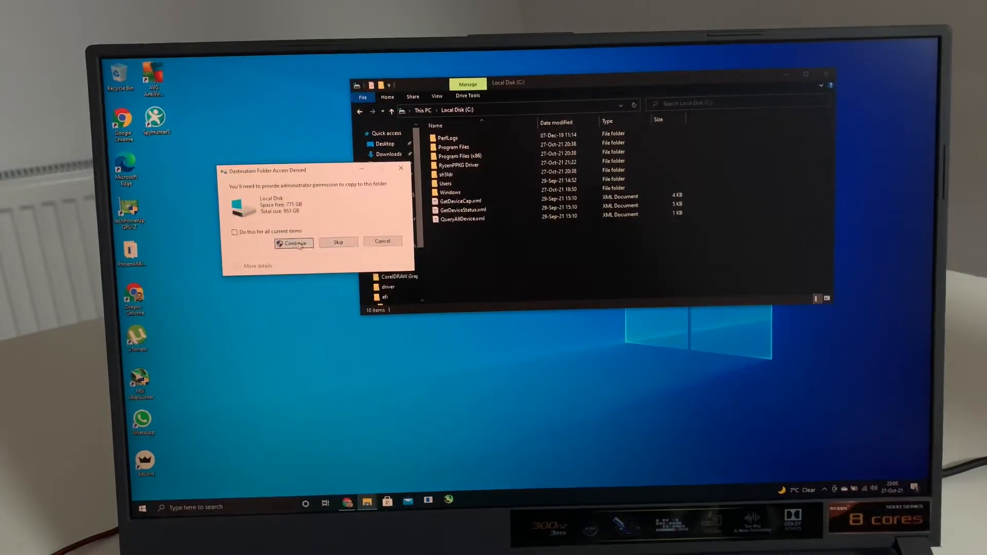
{"action": "left_click", "coordinate": [294, 244]}
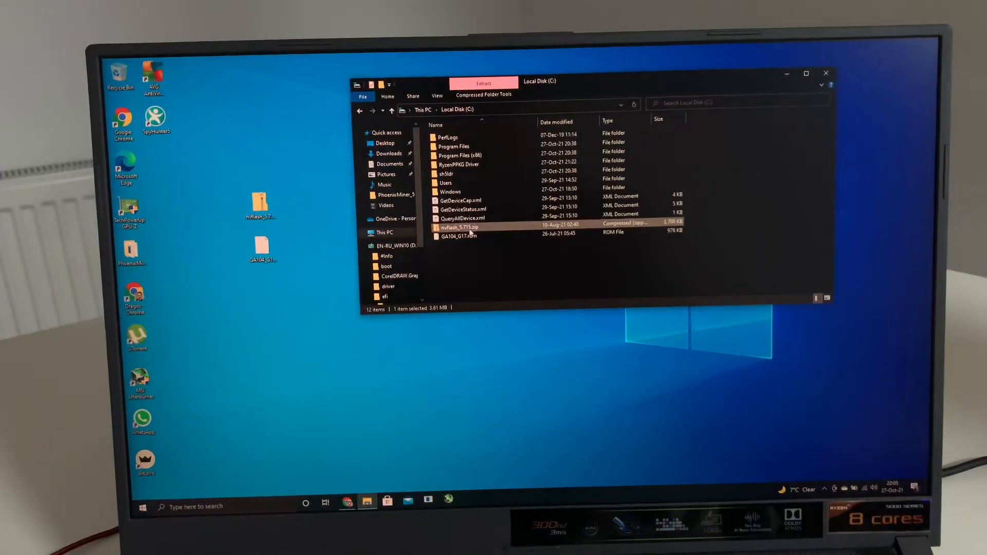
{"action": "right_click", "coordinate": [460, 227]}
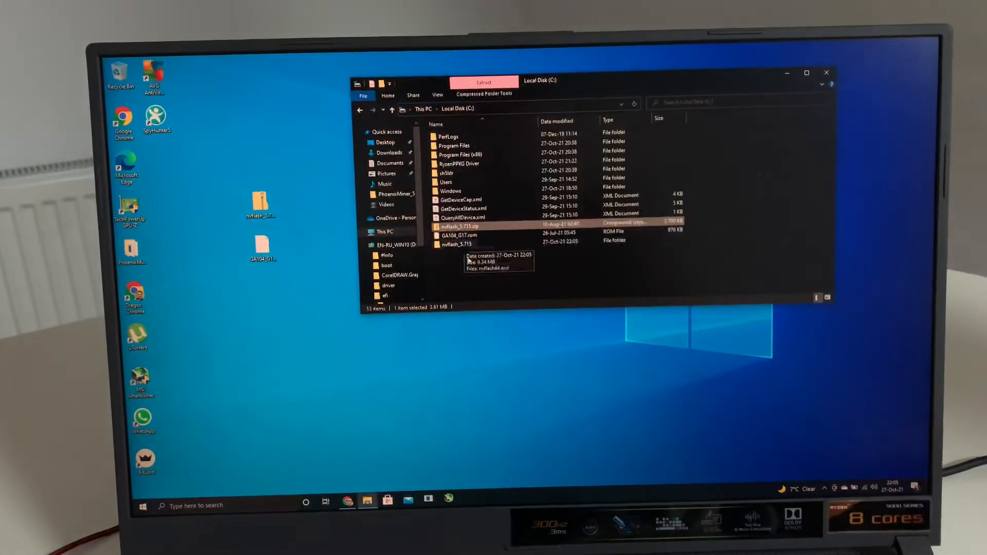
{"action": "left_click", "coordinate": [272, 371]}
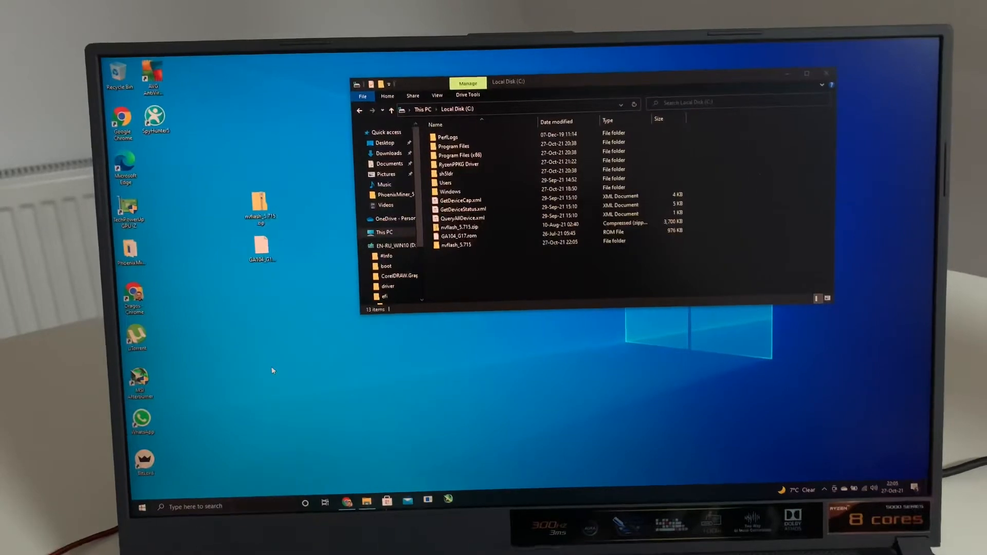
Open an administrator Command Prompt, cd to C:\, and try nvflash --protectoff.
{"action": "type", "text": "run"}
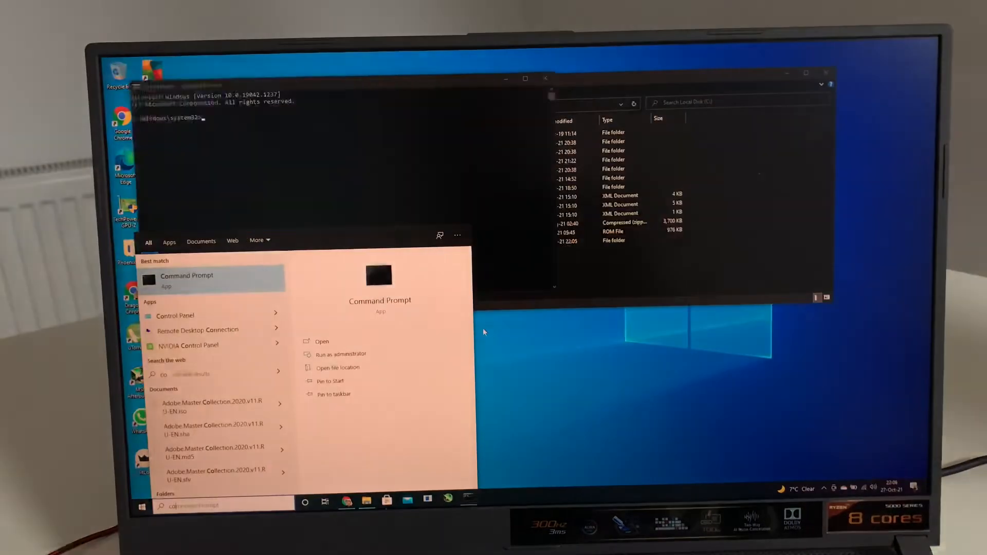
{"action": "left_click", "coordinate": [338, 354]}
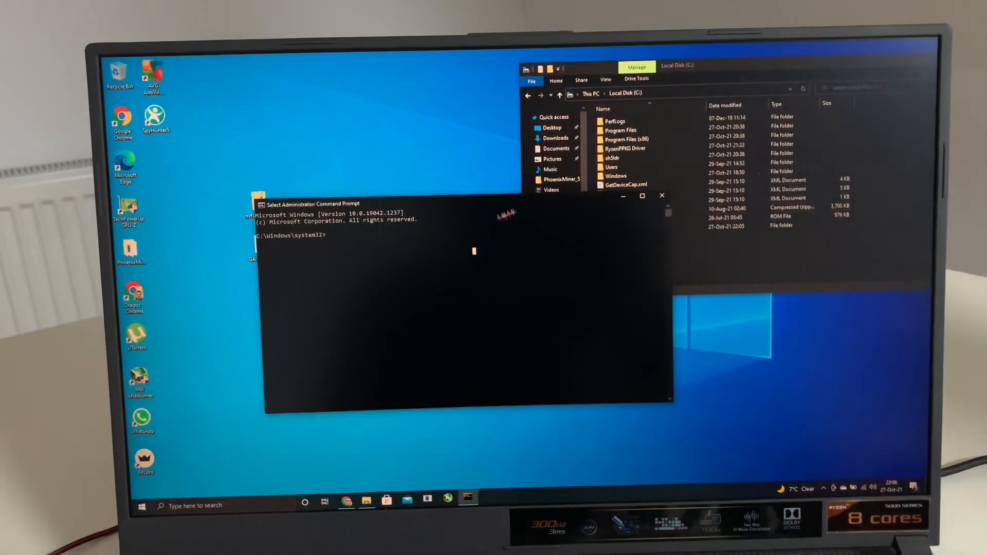
{"action": "type", "text": "cd.."}
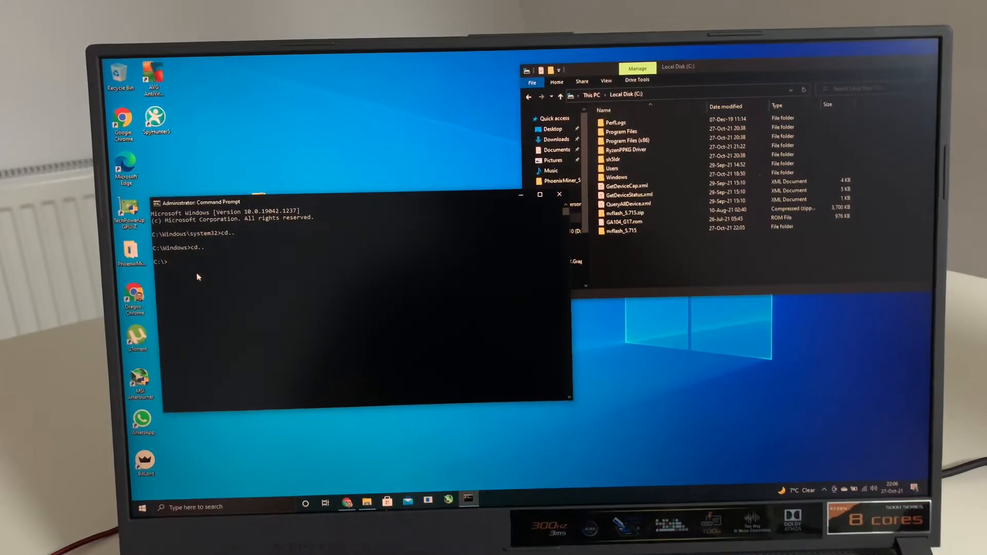
{"action": "type", "text": "nvfla"}
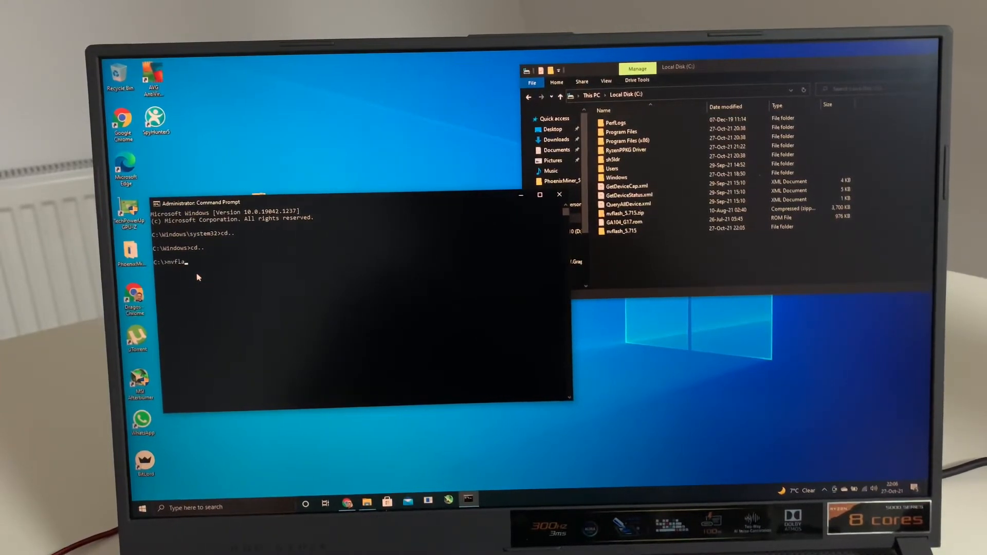
{"action": "type", "text": "sh"}
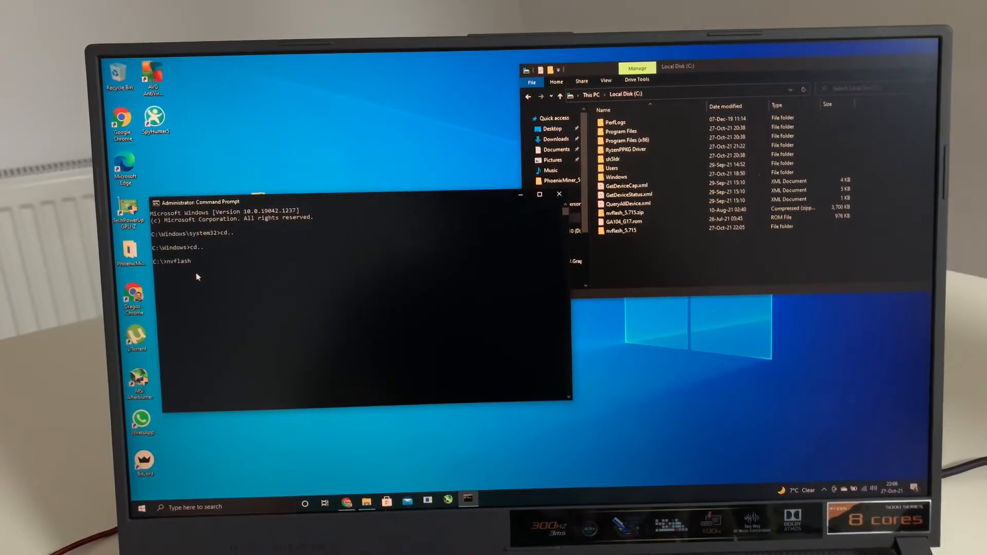
{"action": "type", "text": "--"}
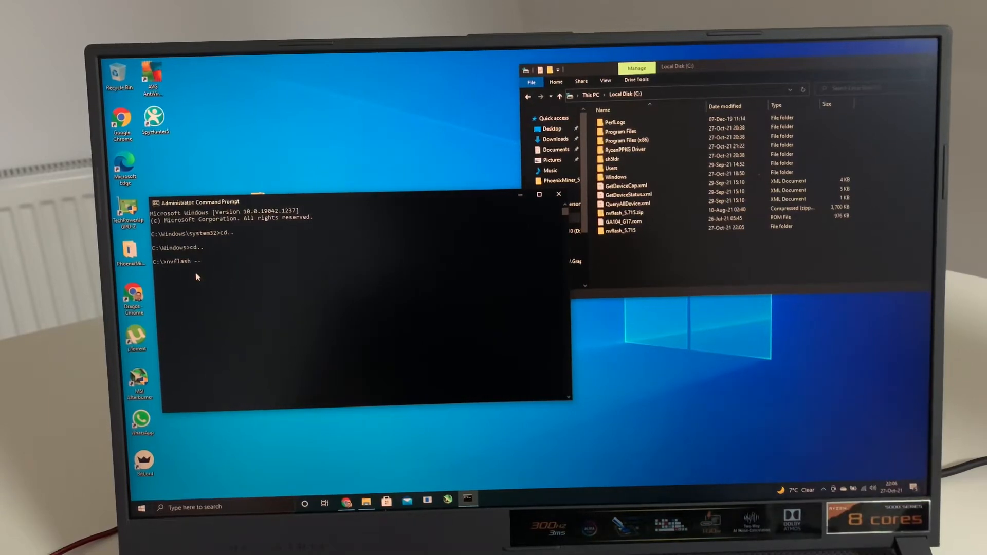
{"action": "type", "text": "protectoff"}
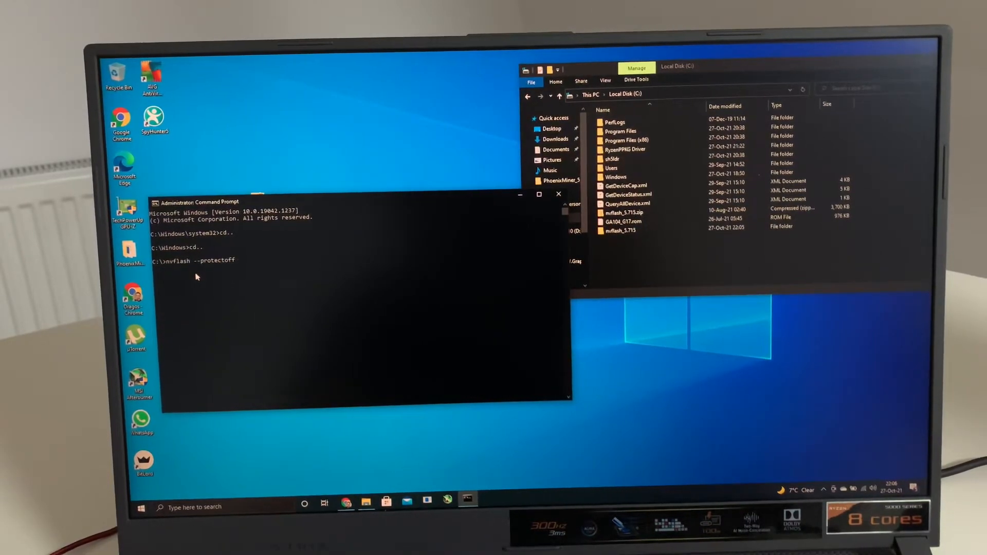
{"action": "key", "text": "Return"}
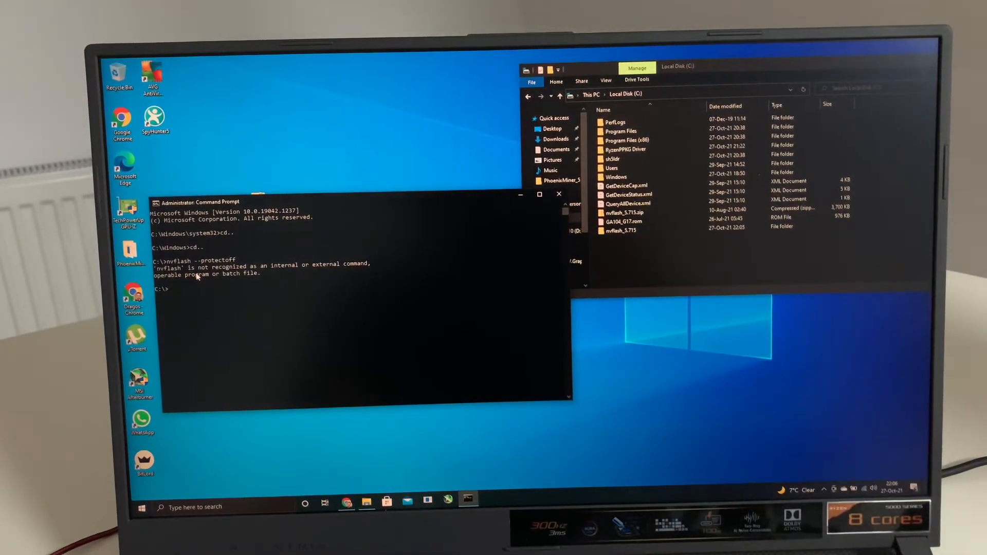
Move nvflash64.exe into C:\ and run nvflash64.exe --protectoff.
{"action": "type", "text": "nvflas"}
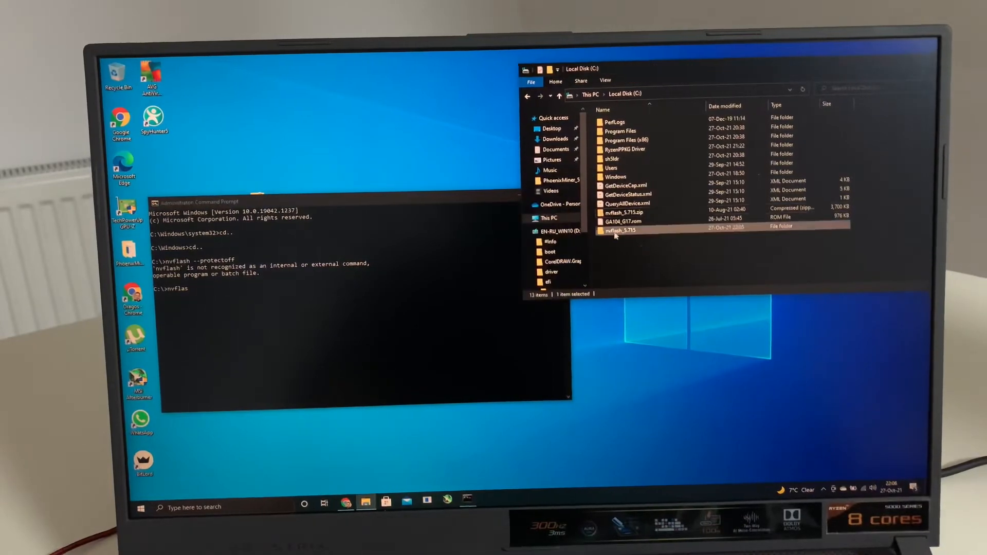
{"action": "double_click", "coordinate": [623, 230]}
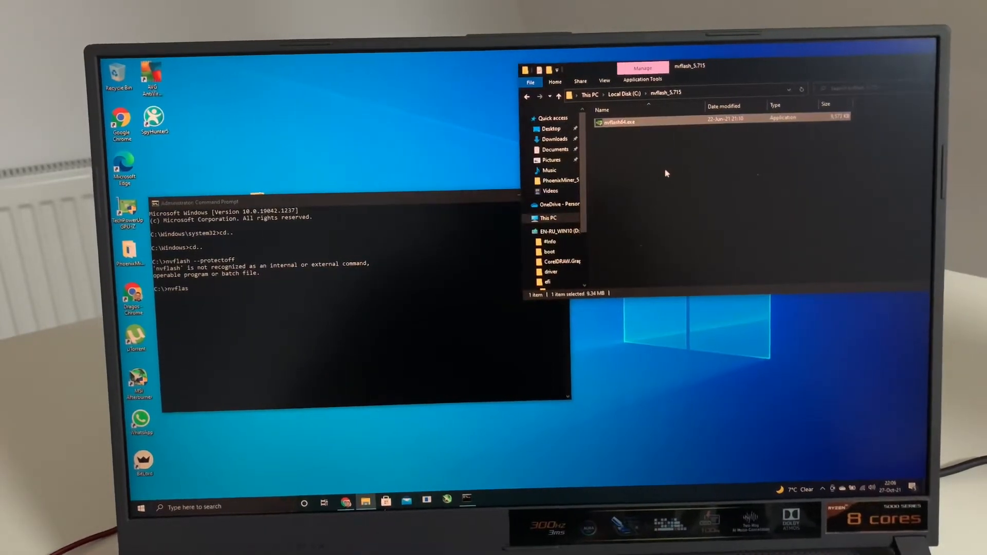
{"action": "left_click", "coordinate": [558, 97]}
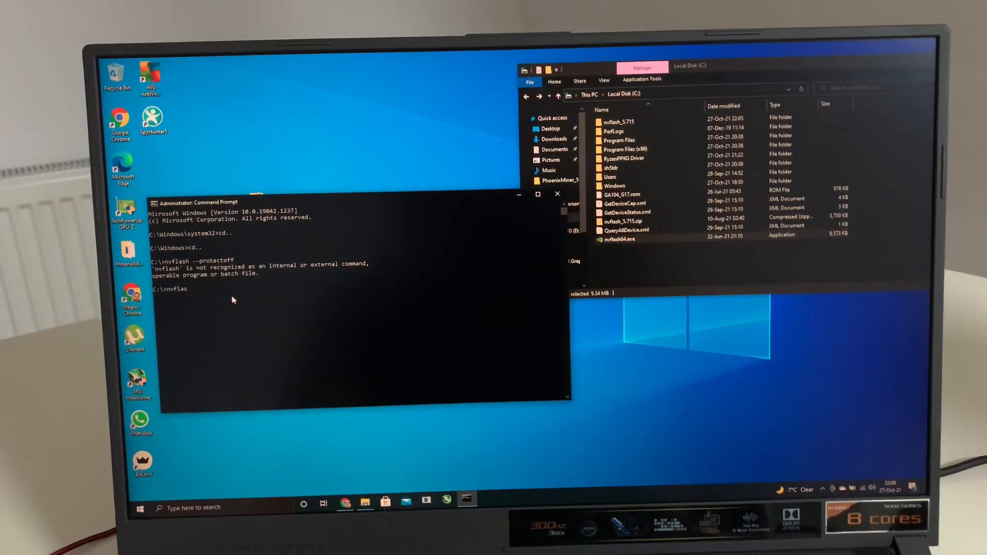
{"action": "type", "text": "h"}
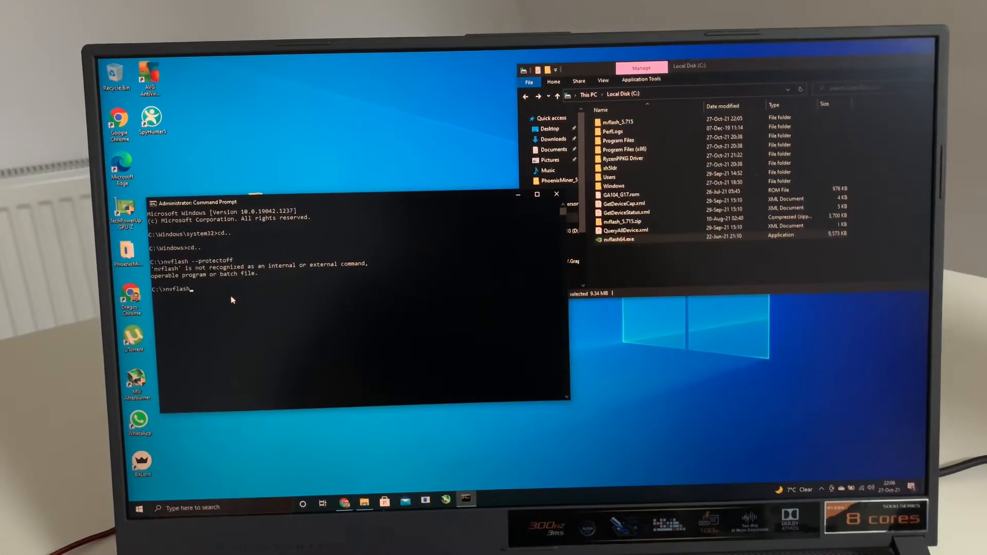
{"action": "type", "text": "64.exe"}
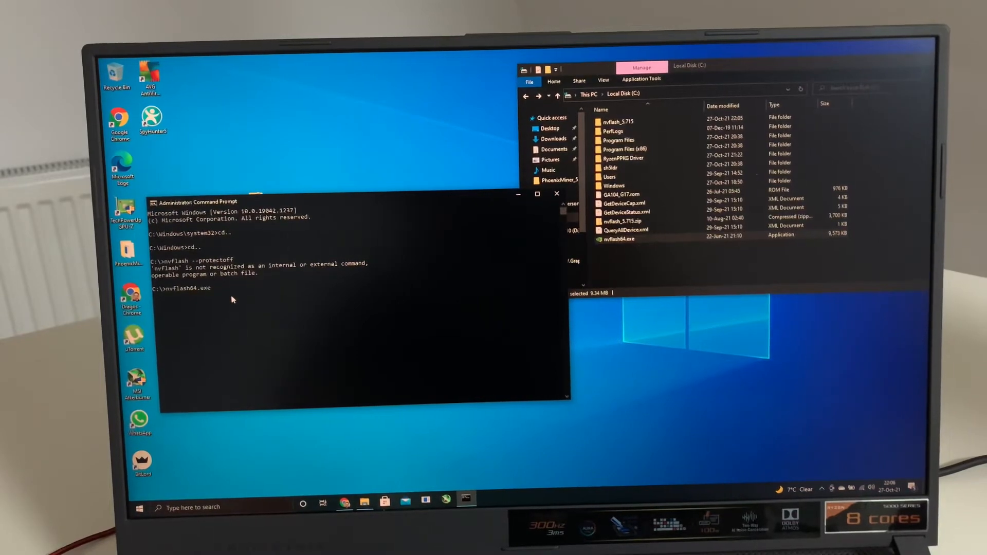
{"action": "type", "text": "--pr"}
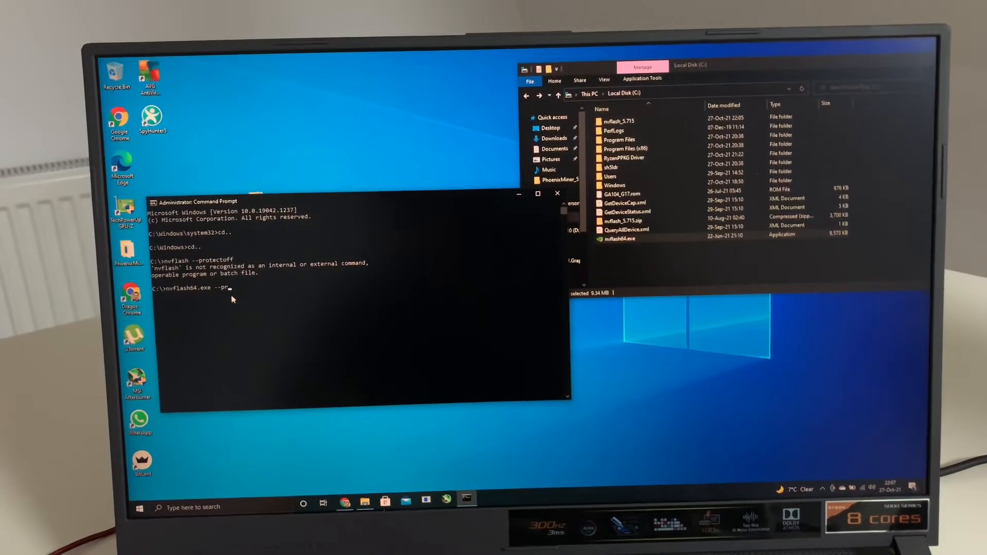
{"action": "type", "text": "otectoff"}
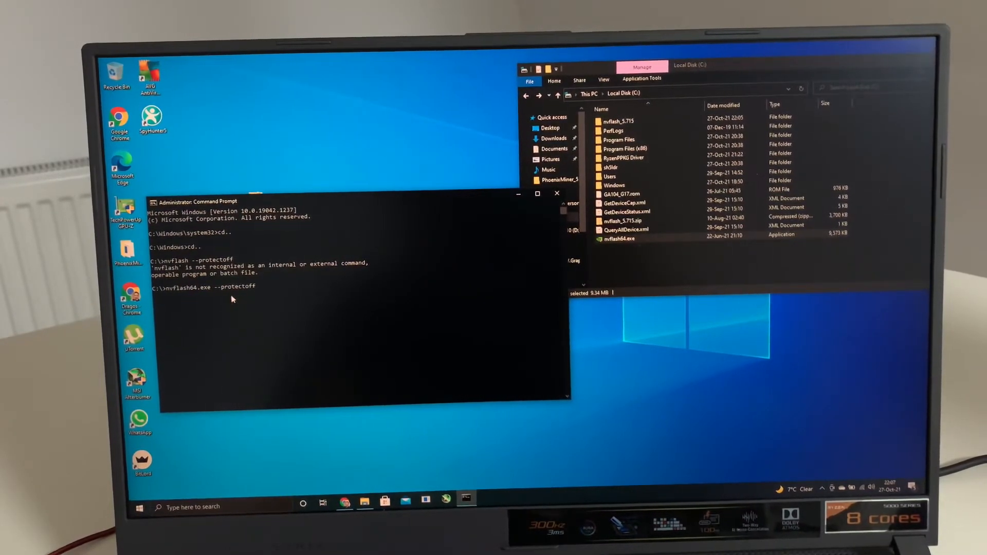
{"action": "key", "text": "Return"}
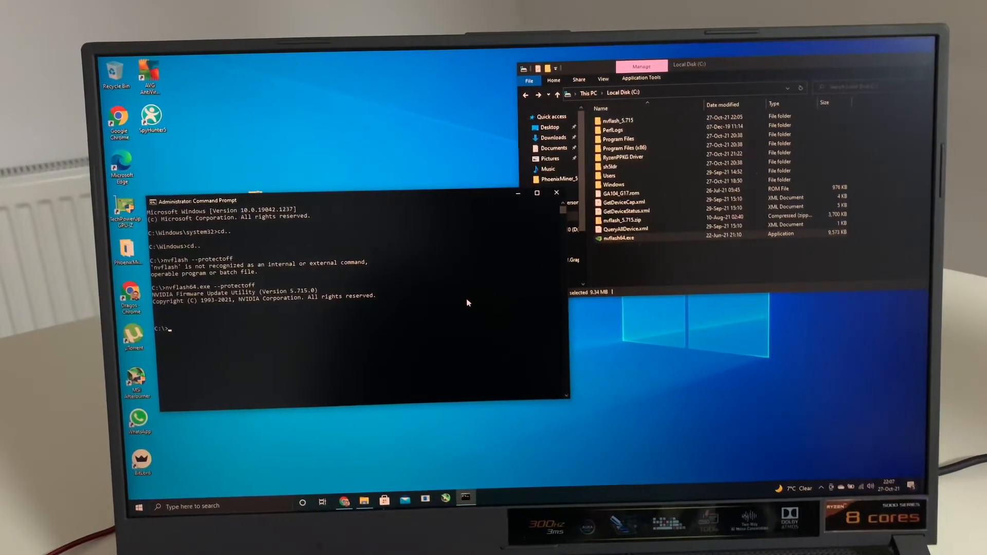
Run nvflash64.exe -6 GA104_g17.rom and flash the GPU firmware to 100%.
{"action": "type", "text": "nvflash64.exe"}
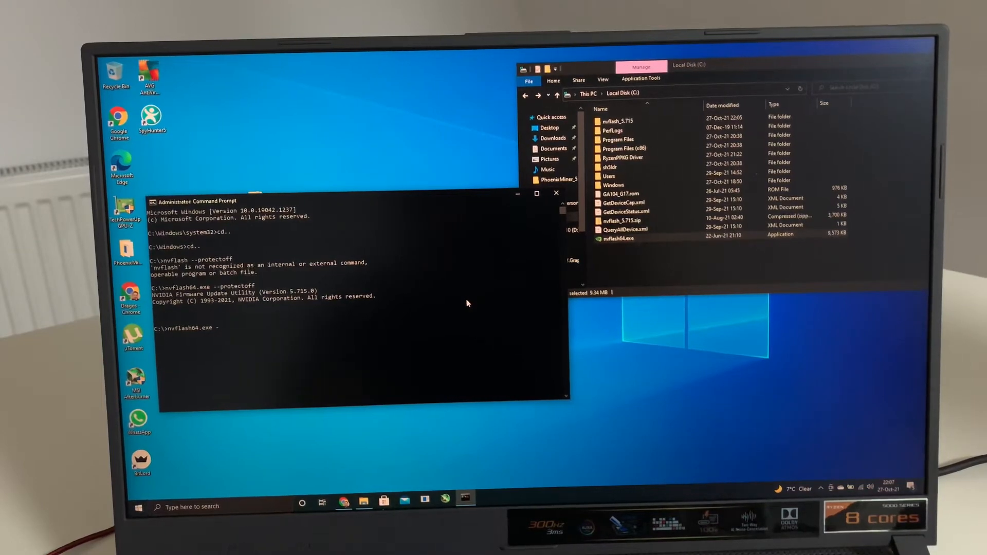
{"action": "type", "text": "-6"}
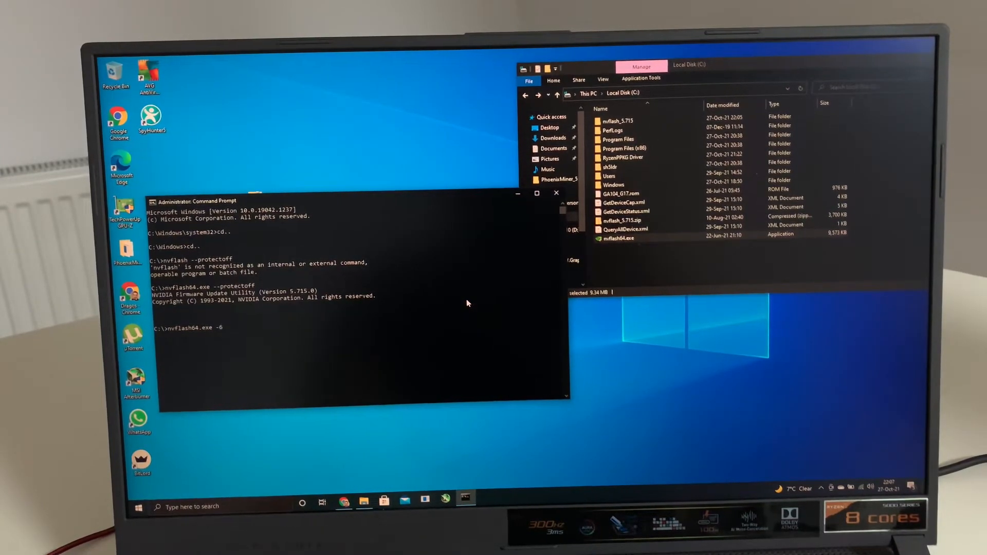
{"action": "left_click", "coordinate": [625, 202]}
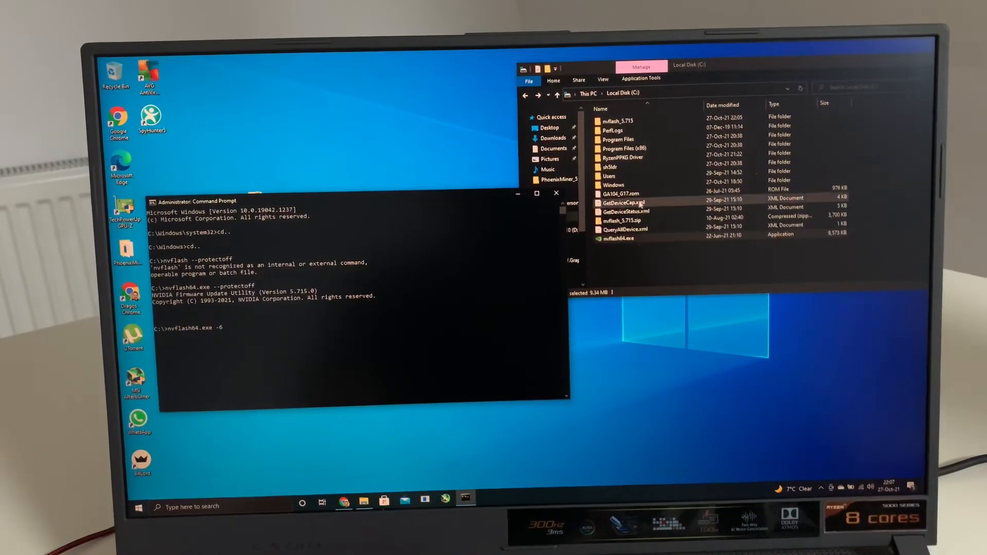
{"action": "left_click", "coordinate": [620, 193]}
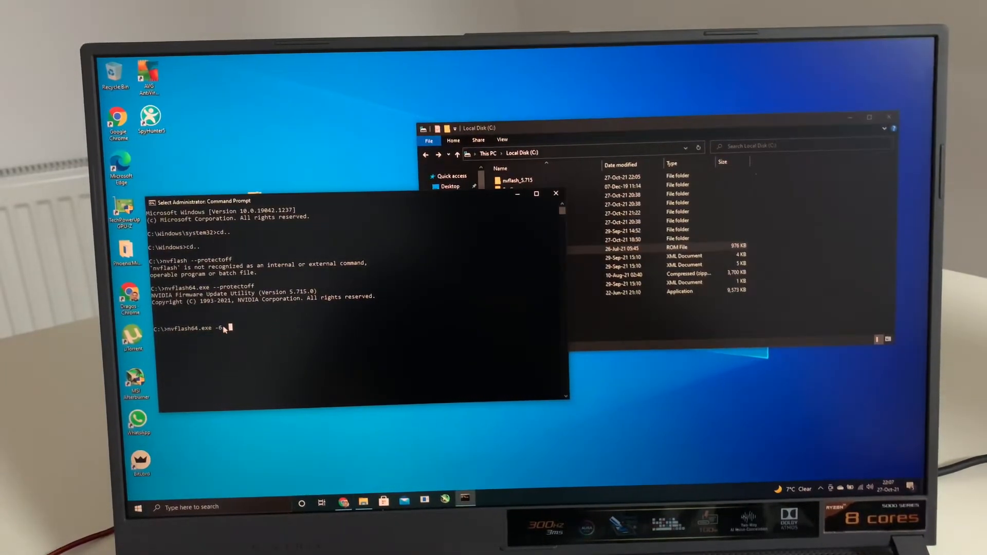
{"action": "type", "text": "GA104"}
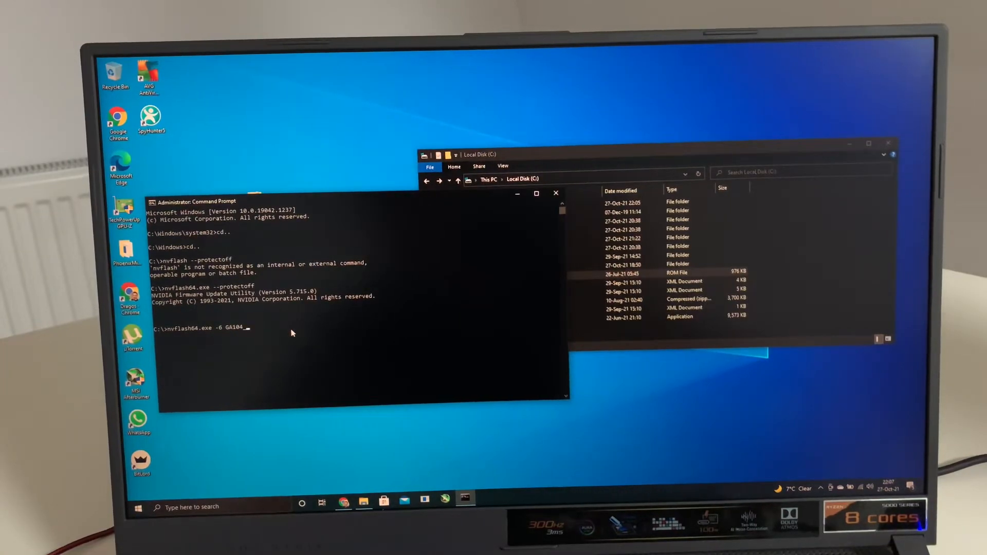
{"action": "type", "text": "_g17.rom"}
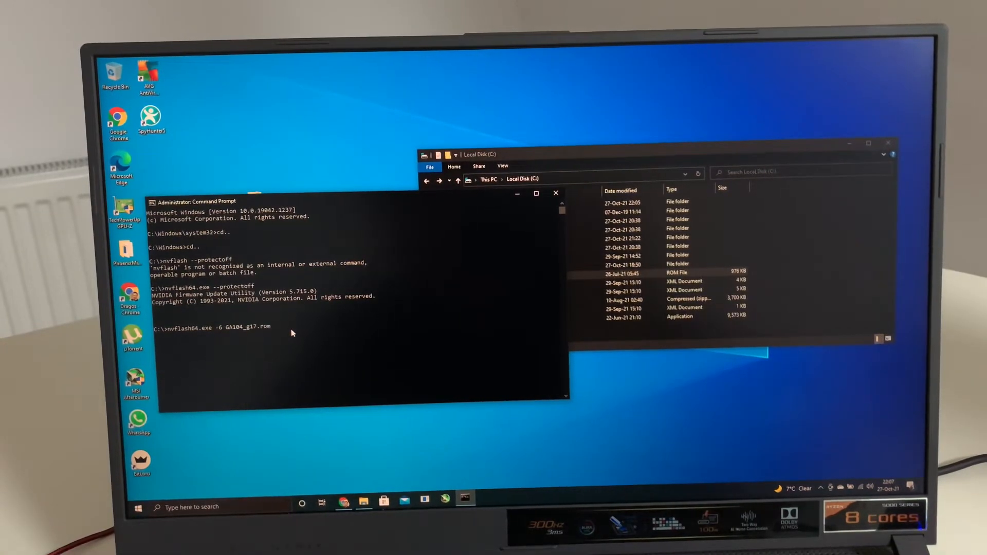
{"action": "key", "text": "Return"}
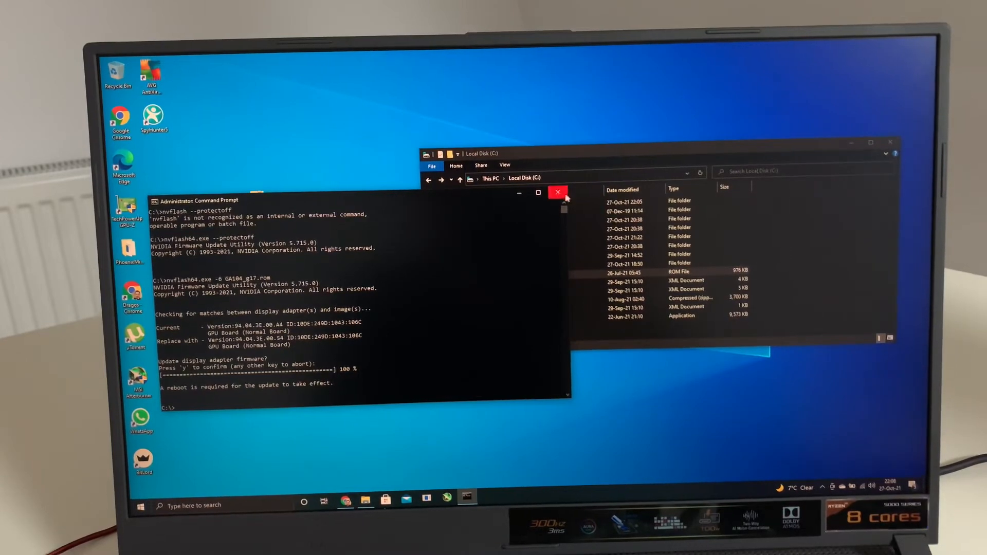
Close Command Prompt and re-enable the RTX 3070 Laptop GPU in Device Manager.
{"action": "left_click", "coordinate": [556, 192]}
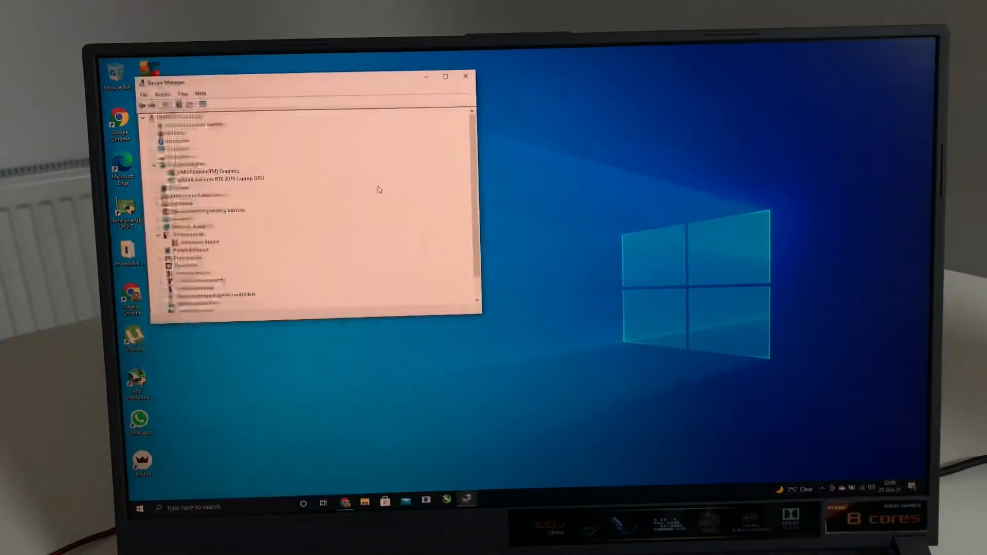
{"action": "right_click", "coordinate": [217, 178]}
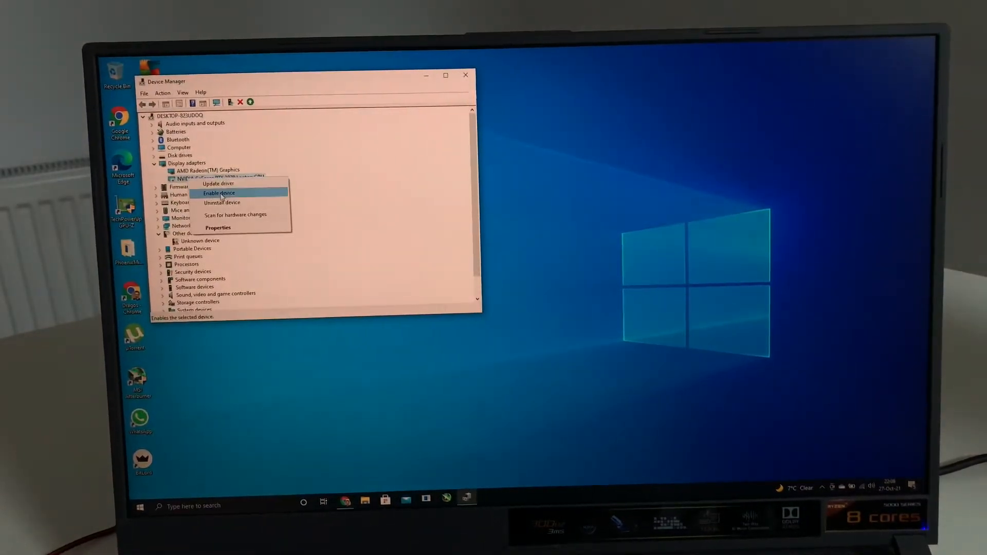
{"action": "left_click", "coordinate": [218, 193]}
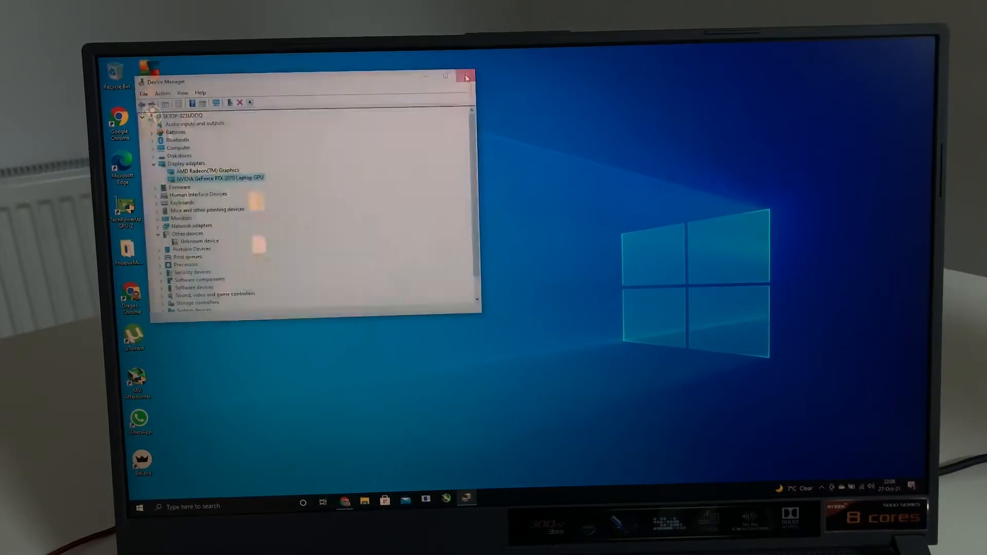
Reopen Device Manager and check the RTX 3070 GPU's driver properties.
{"action": "left_click", "coordinate": [467, 77]}
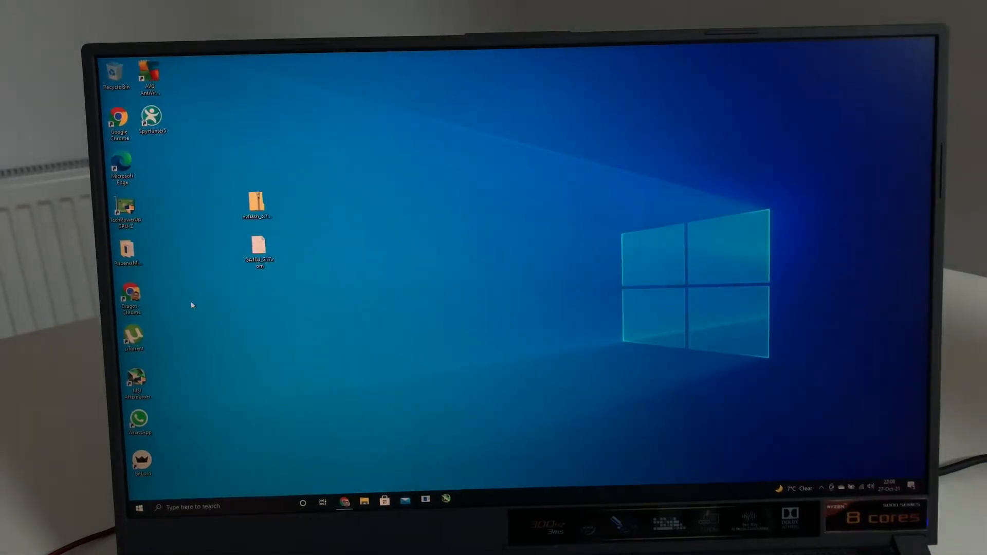
{"action": "type", "text": "device"}
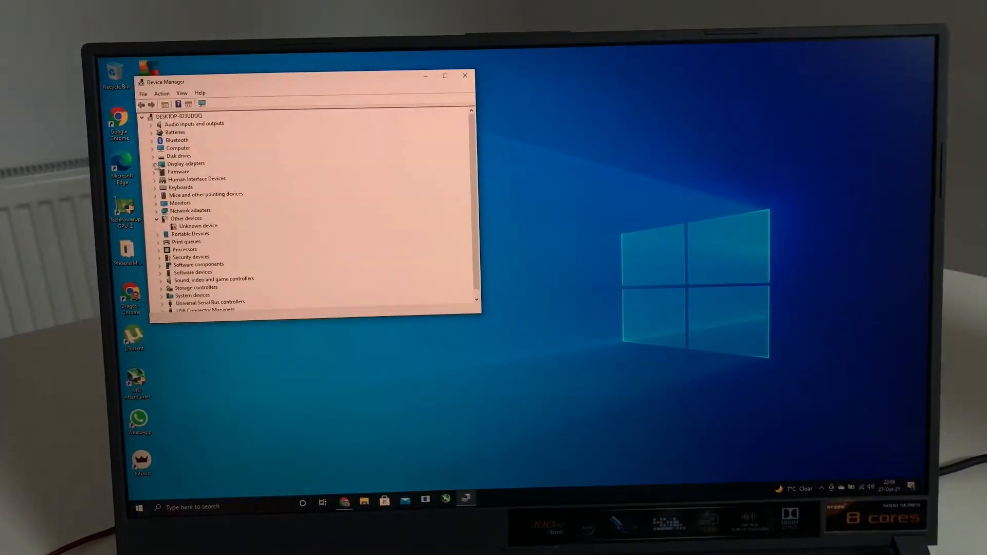
{"action": "right_click", "coordinate": [186, 179]}
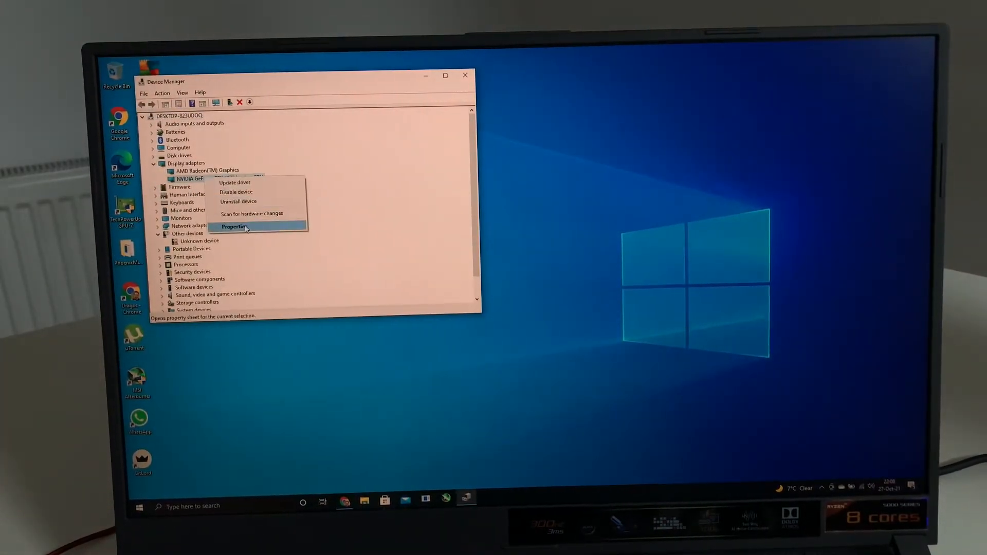
{"action": "left_click", "coordinate": [235, 227]}
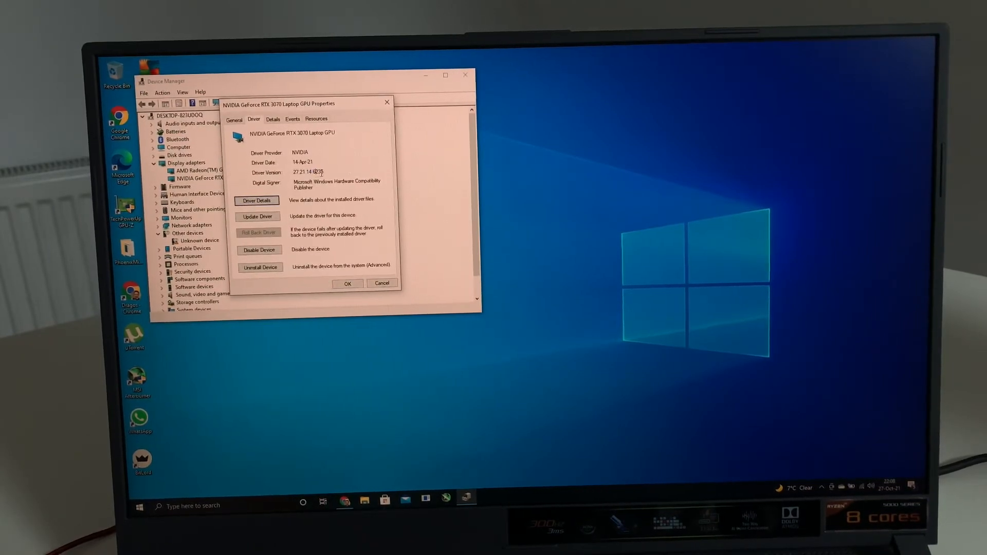
{"action": "double_click", "coordinate": [308, 172]}
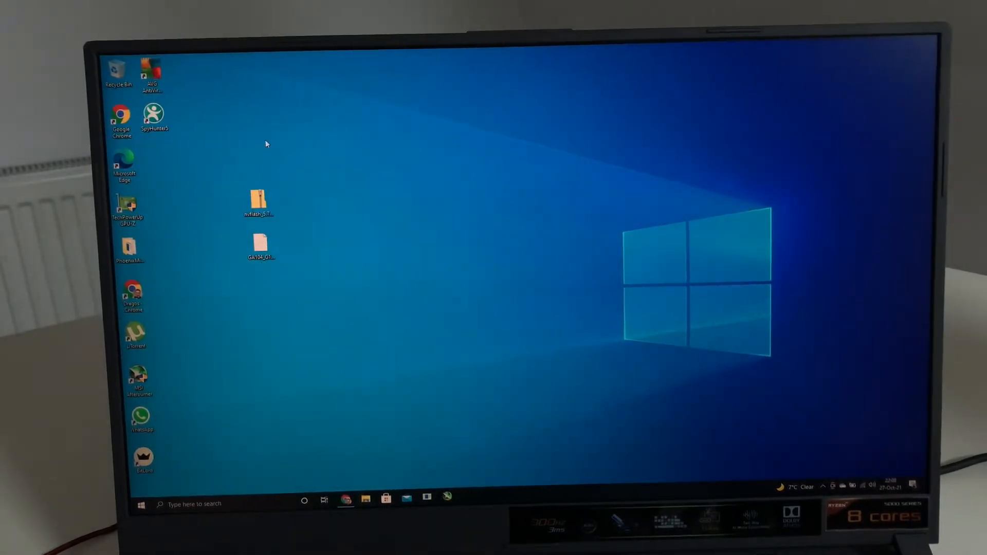
Launch 'driver nvidia rtx 3070.exe' from the D:\driver folder.
{"action": "left_click", "coordinate": [365, 500]}
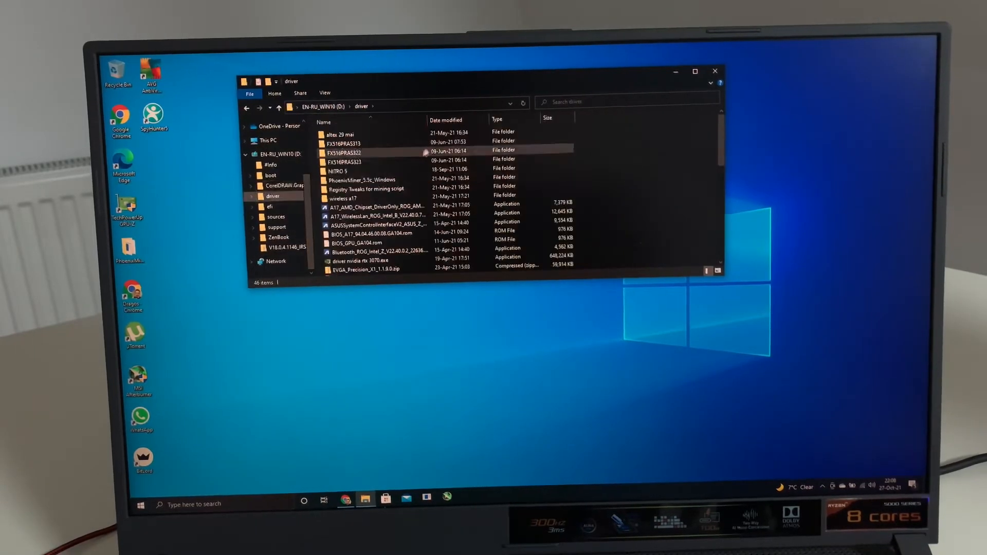
{"action": "scroll", "scroll_direction": "down", "scroll_amount": 3}
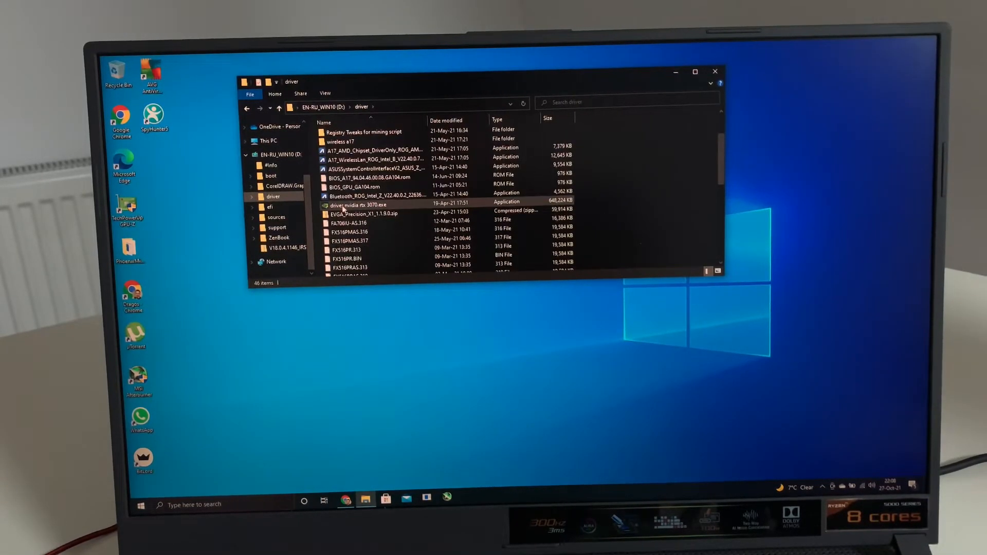
{"action": "left_click", "coordinate": [358, 206]}
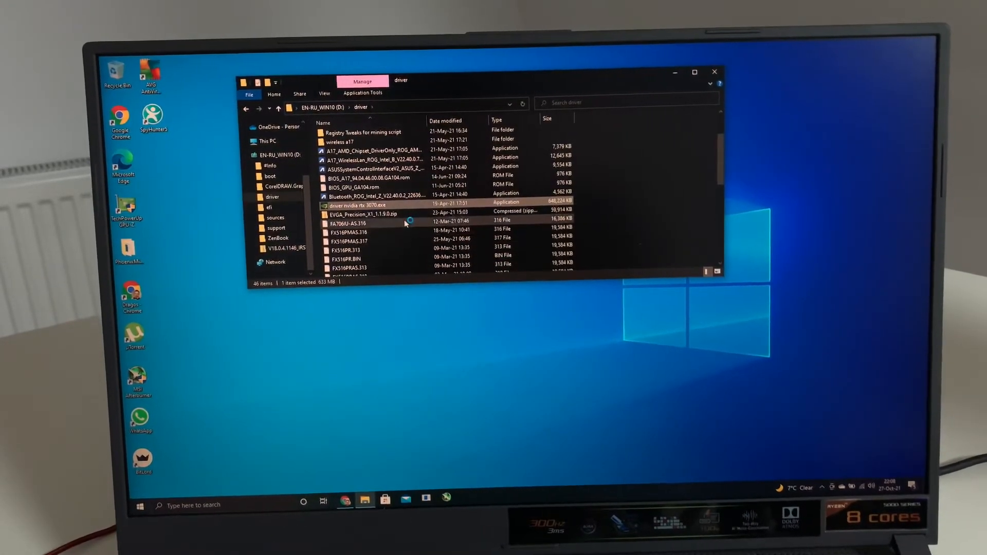
{"action": "double_click", "coordinate": [364, 205]}
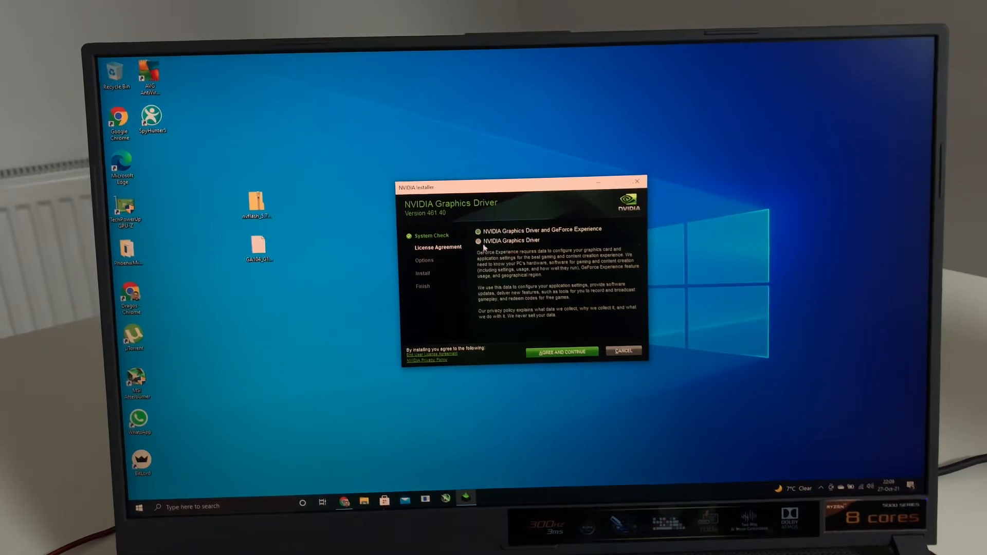
Choose Graphics Driver, accept the license, and start a Custom clean installation.
{"action": "left_click", "coordinate": [480, 241]}
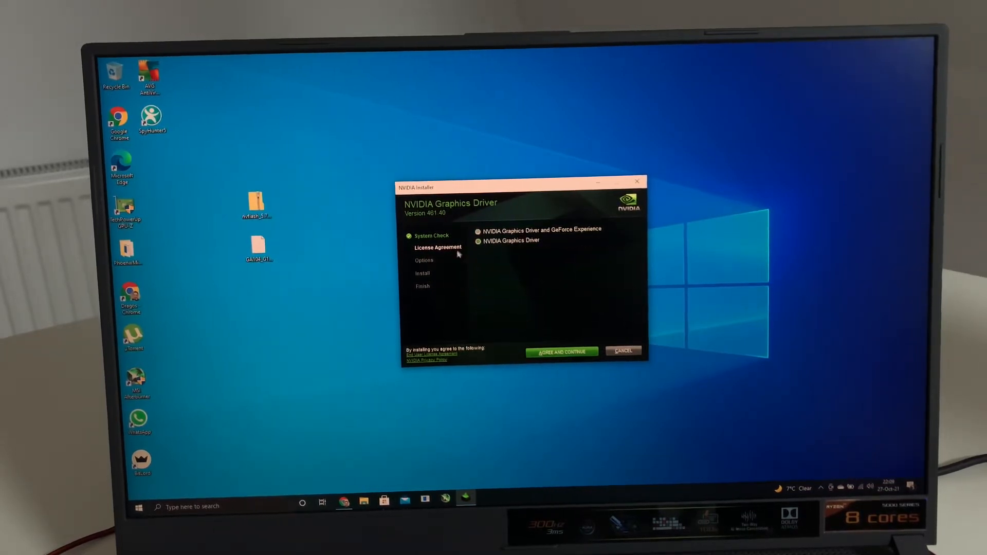
{"action": "left_click", "coordinate": [560, 351]}
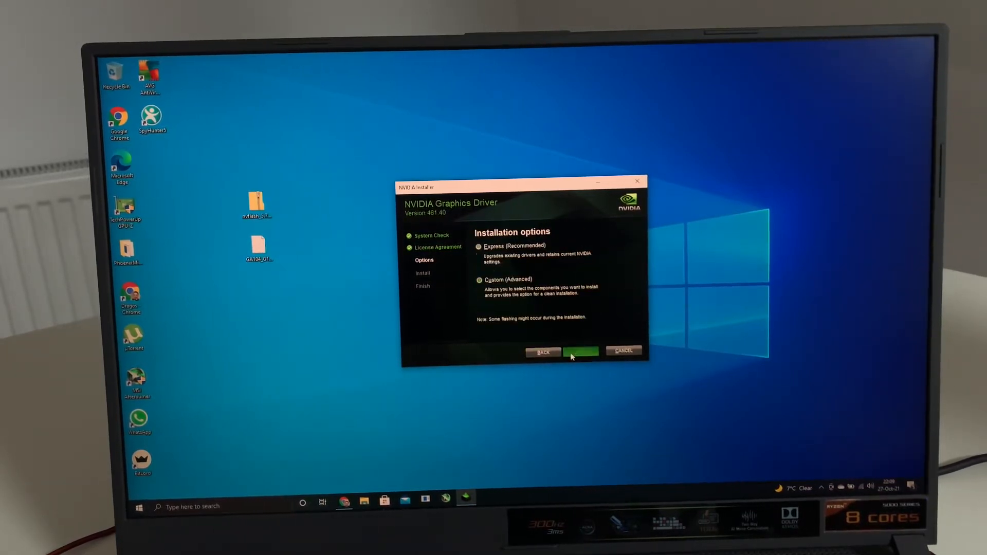
{"action": "left_click", "coordinate": [580, 351]}
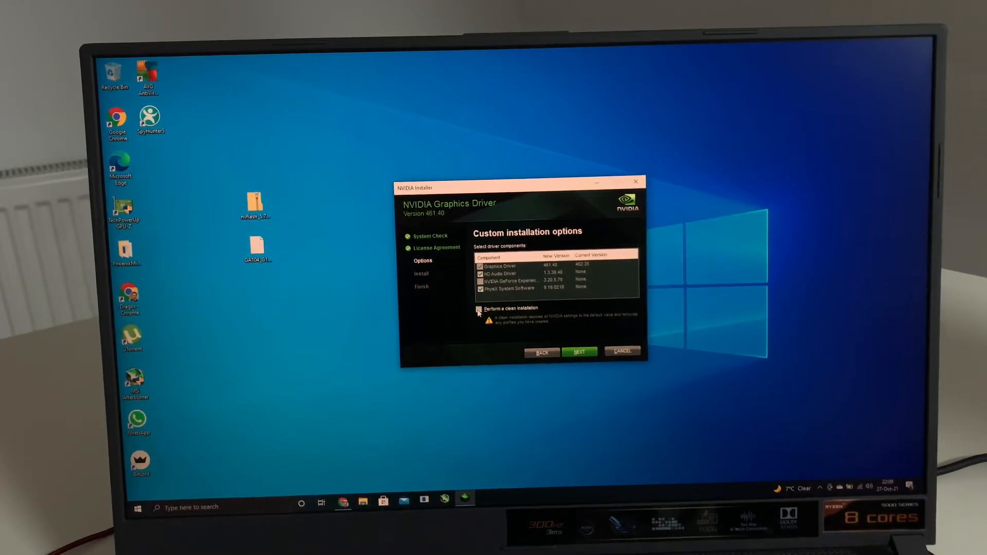
{"action": "left_click", "coordinate": [579, 352]}
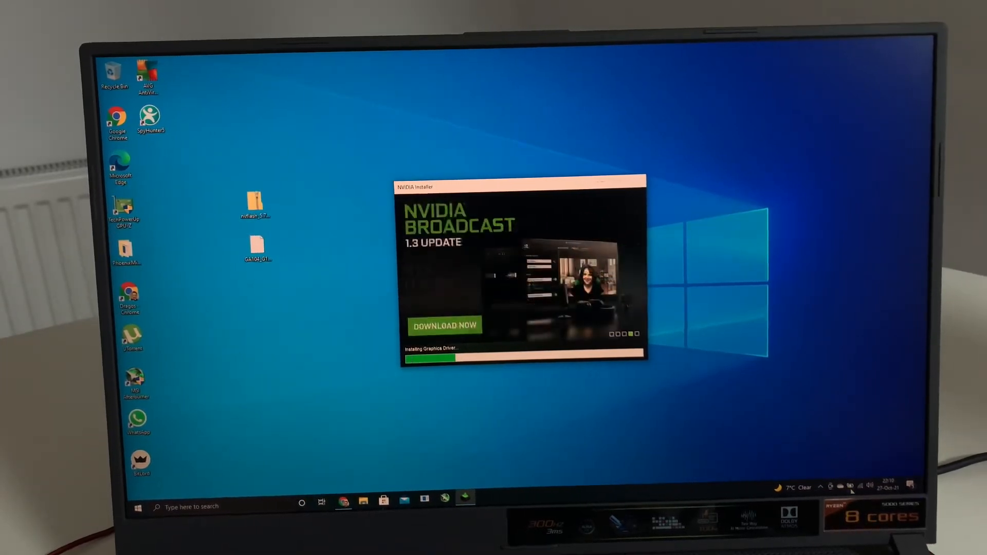
View Power & sleep settings, close Settings, then close the finished NVIDIA installer.
{"action": "left_click", "coordinate": [838, 485]}
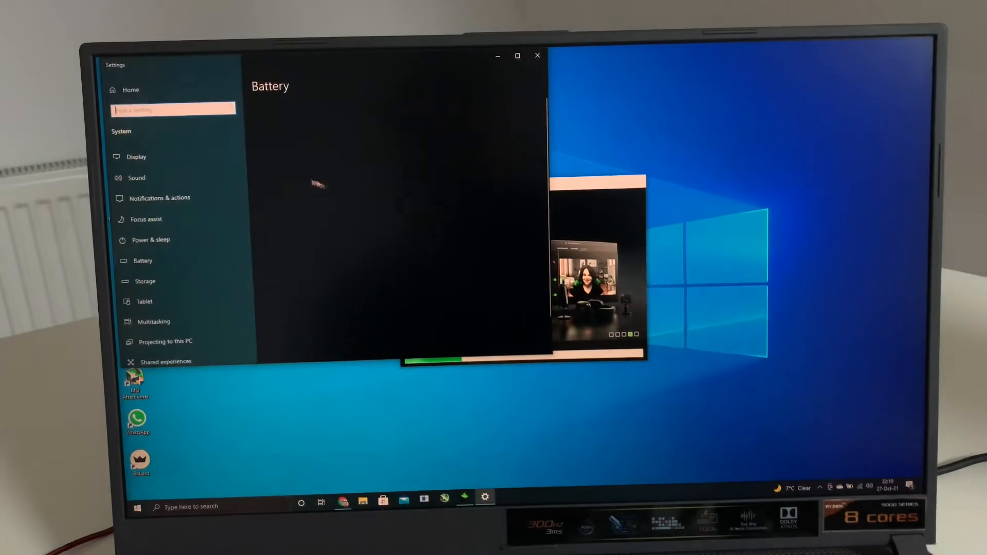
{"action": "left_click", "coordinate": [151, 240]}
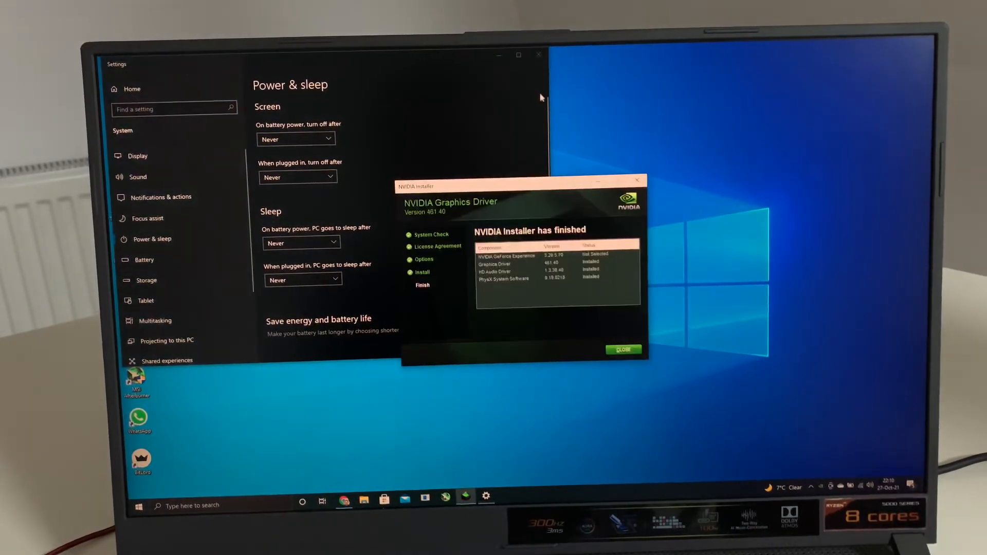
{"action": "left_click", "coordinate": [538, 54]}
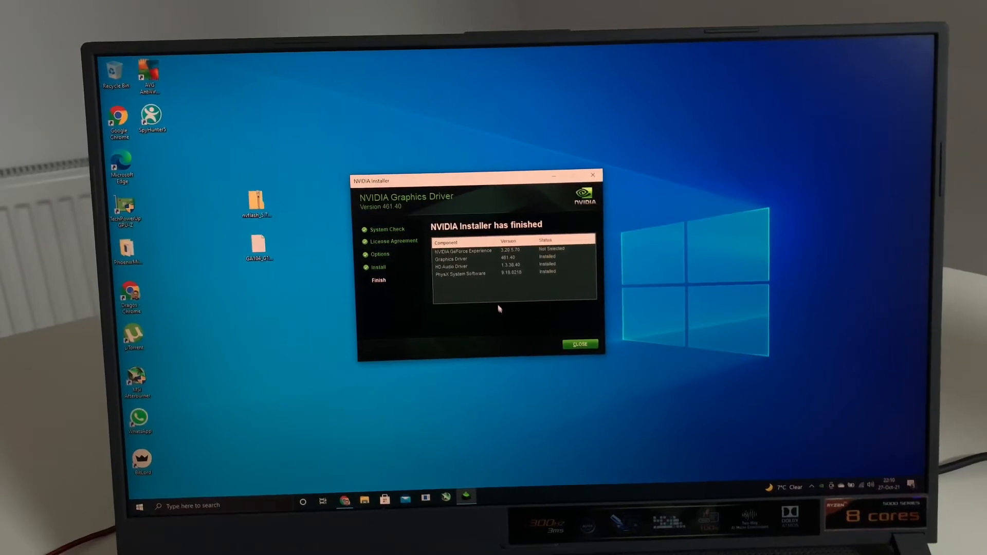
{"action": "left_click", "coordinate": [580, 343]}
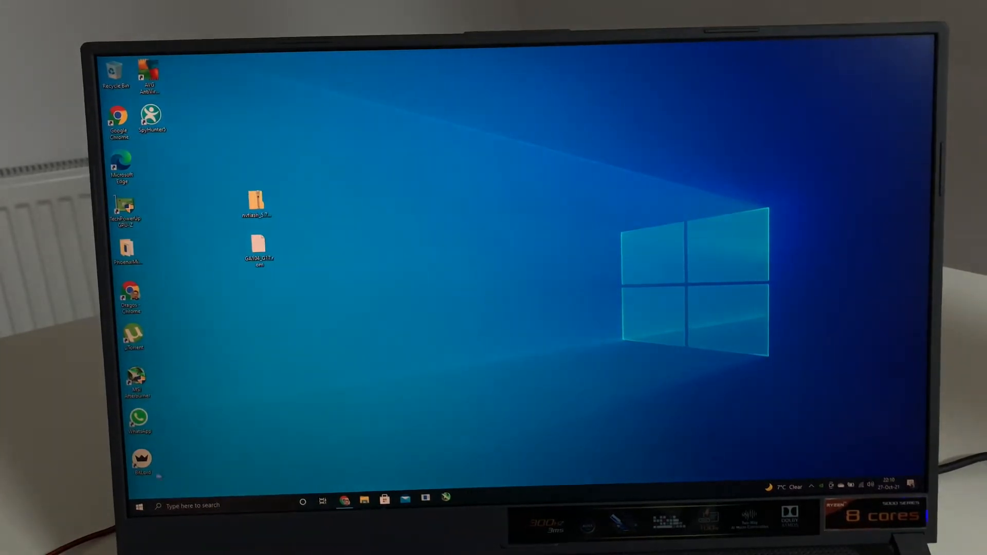